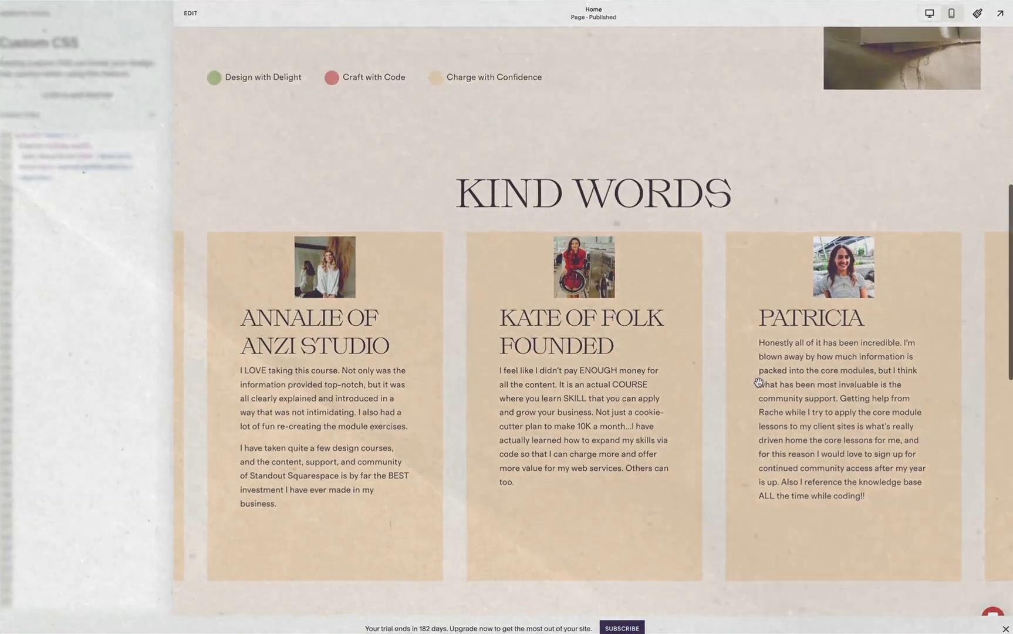
# Step: Scroll the home page in the editor to reach the Add Section line under the header
pyautogui.scroll(-3)
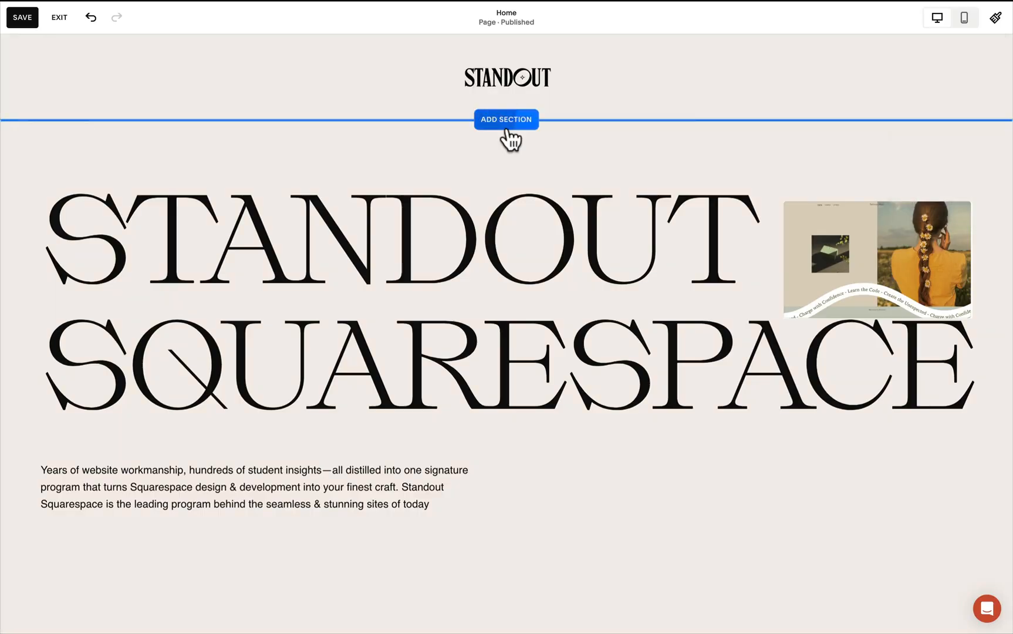
# Step: Insert the Our Services layout from the Services category below the header
pyautogui.click(506, 120)
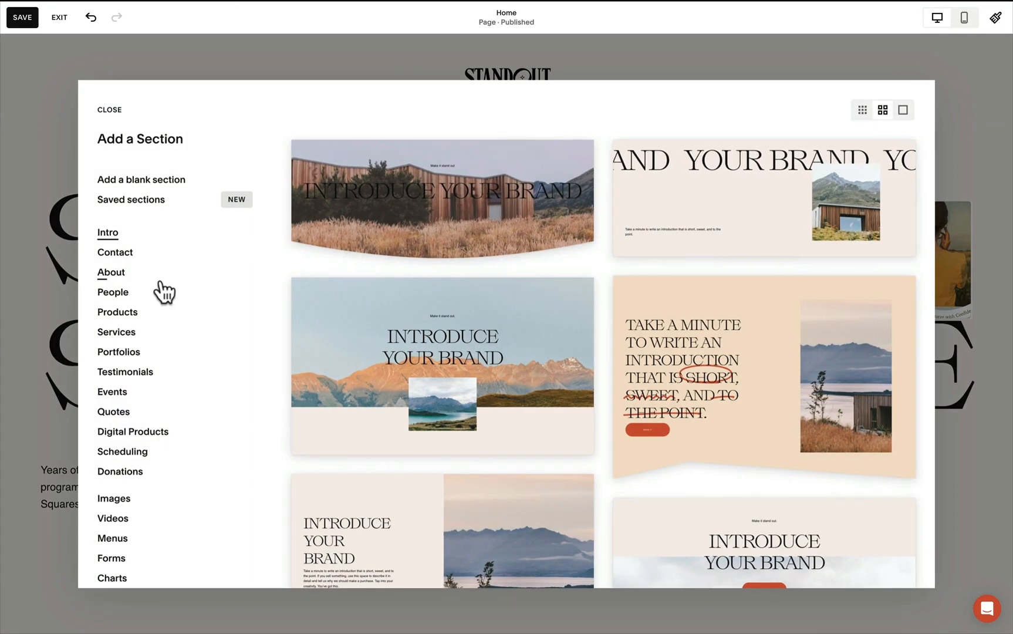
pyautogui.click(116, 332)
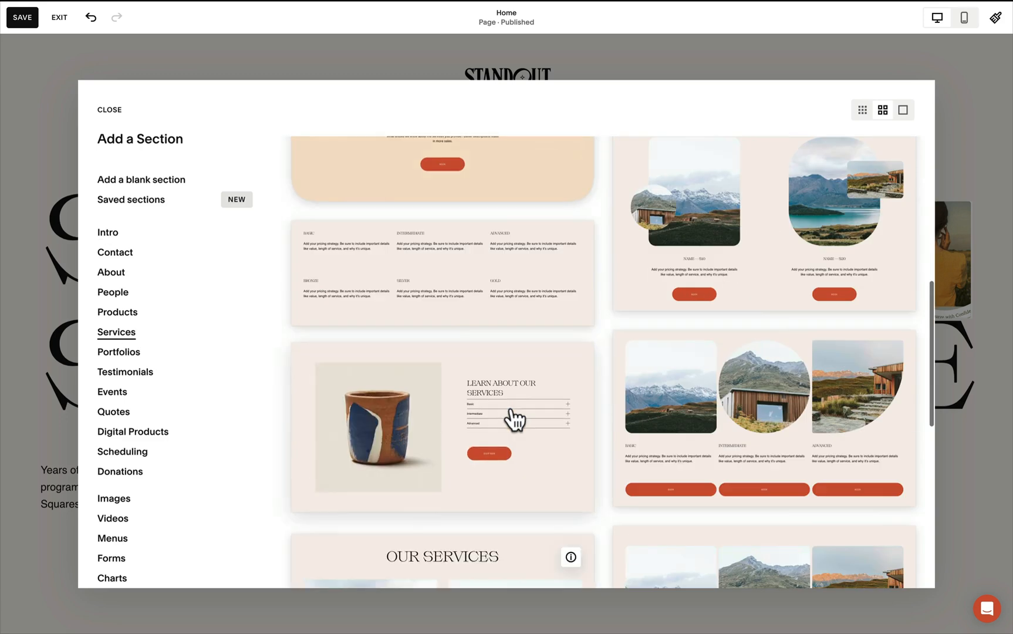
pyautogui.scroll(-3)
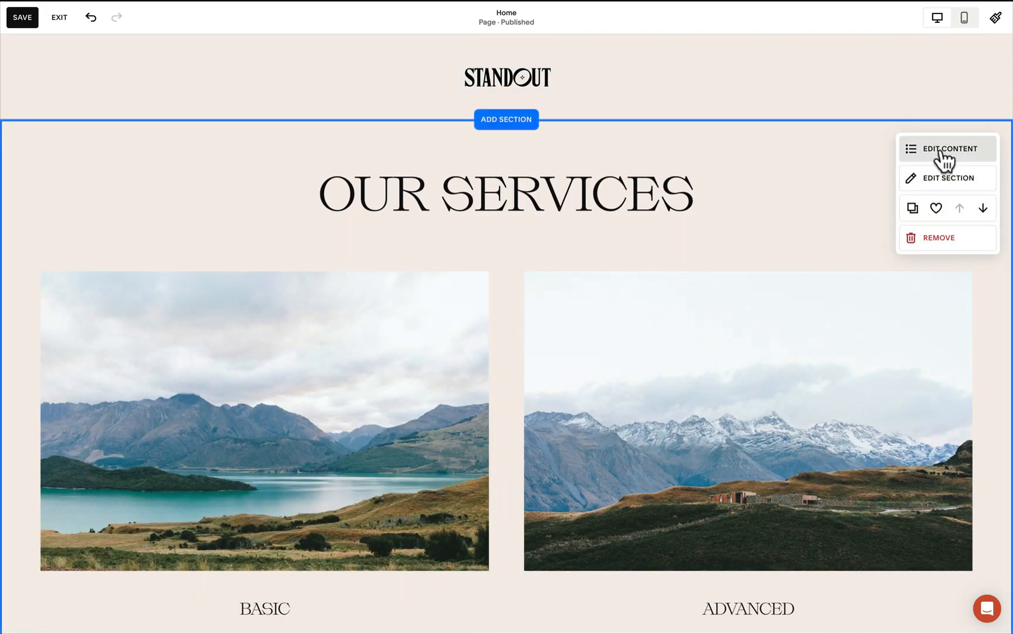
# Step: Switch the Our Services list layout to Carousel with three slides showing
pyautogui.click(948, 149)
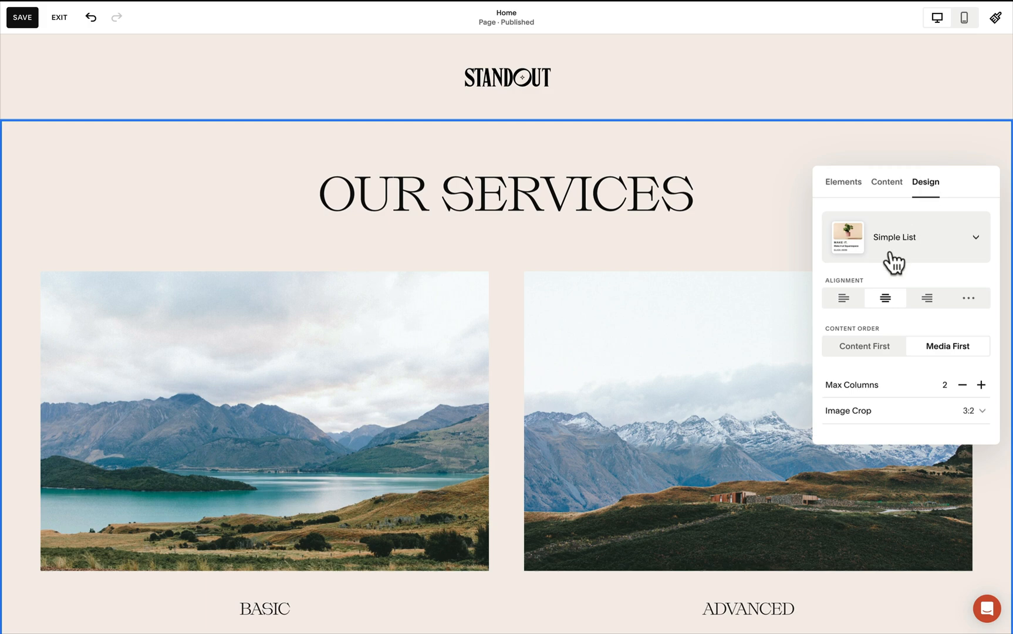
pyautogui.click(905, 236)
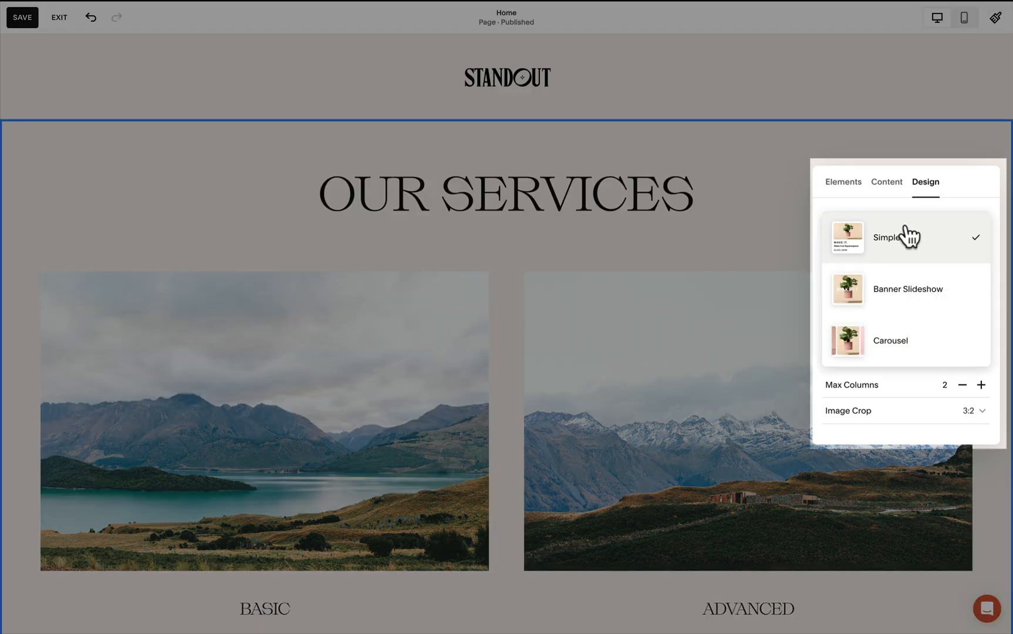
pyautogui.click(890, 340)
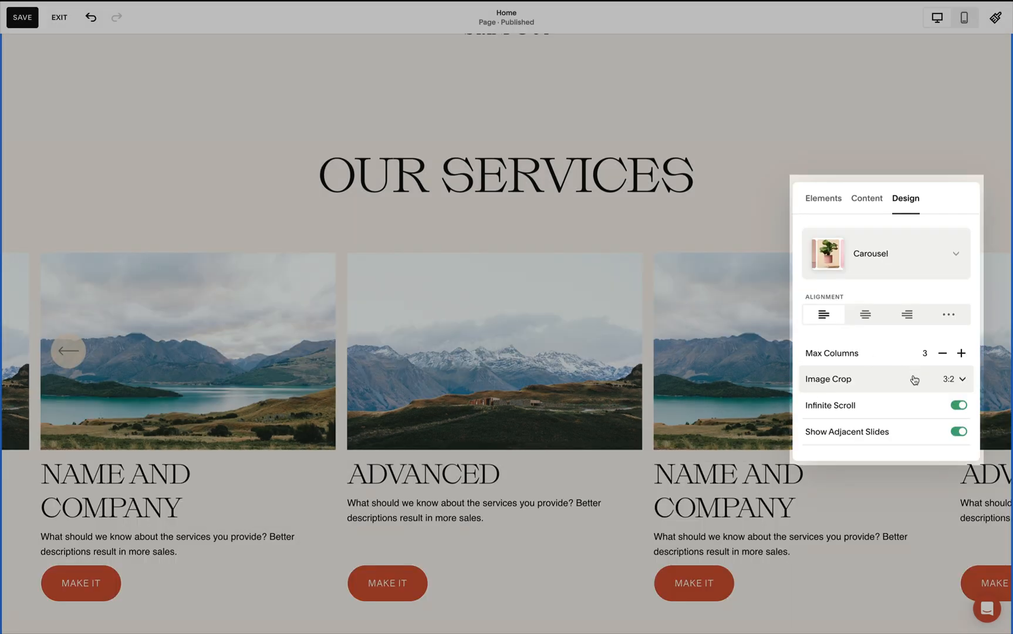
pyautogui.click(954, 379)
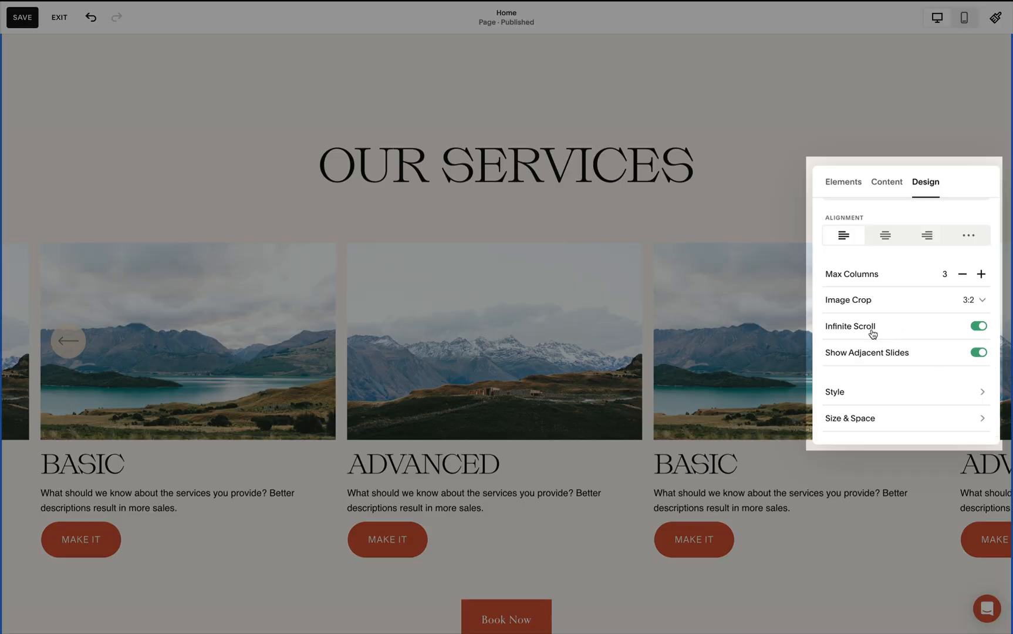
pyautogui.moveTo(903, 371)
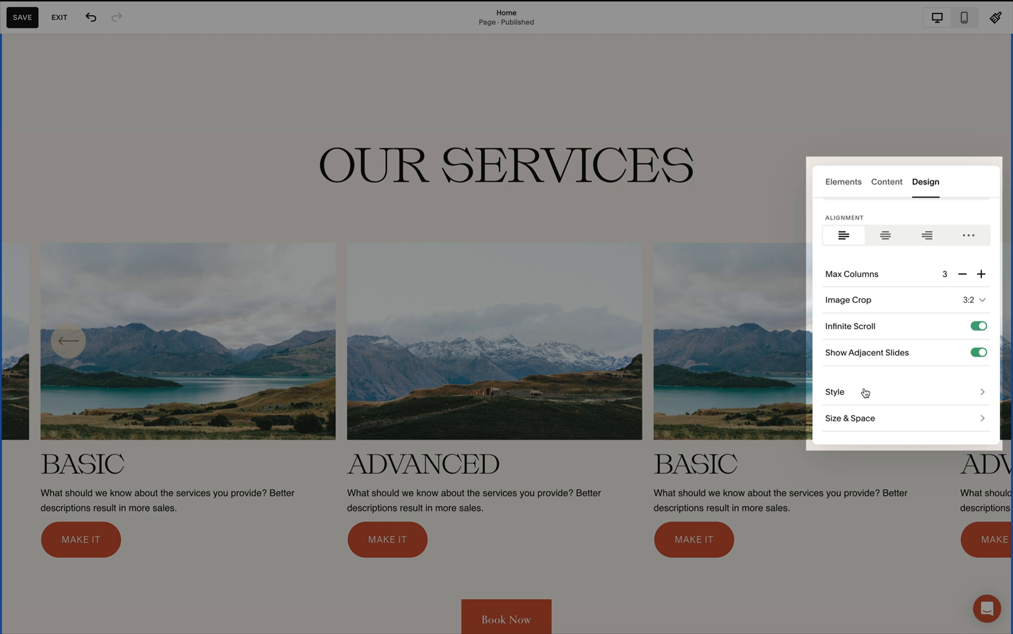
# Step: Turn on the Card style so each carousel slide gets a tinted background
pyautogui.click(836, 392)
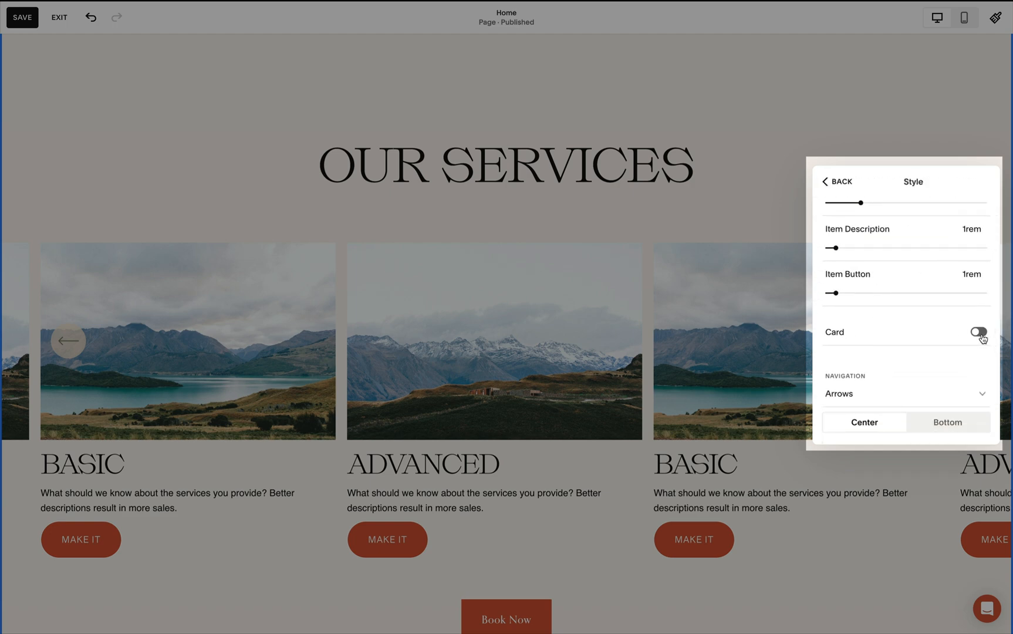
pyautogui.click(978, 332)
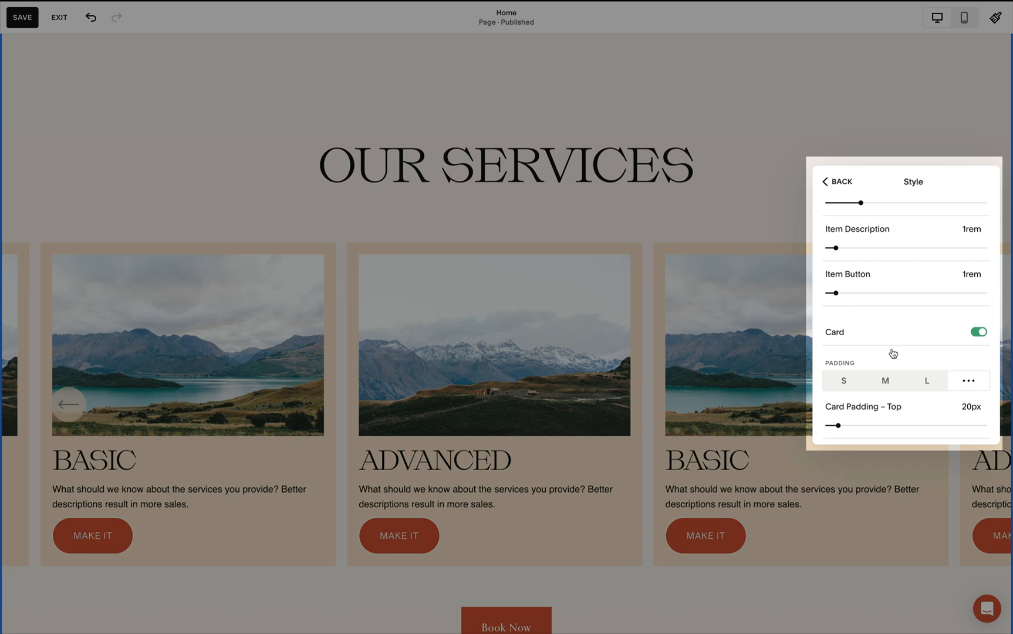
pyautogui.click(840, 182)
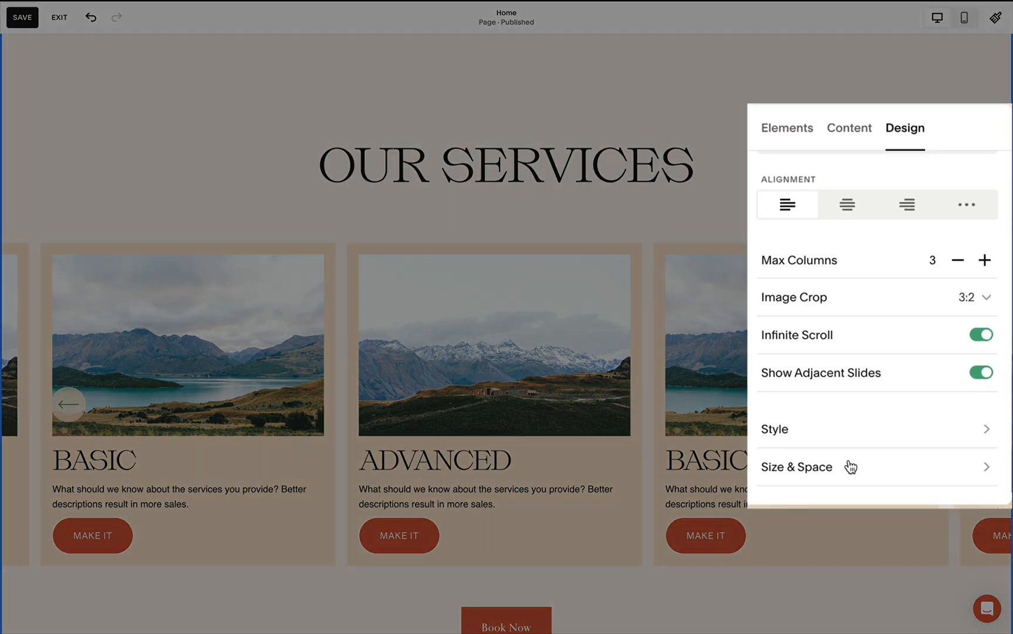
# Step: Set the carousel Media Width to a custom 27% in Size & Space
pyautogui.click(796, 466)
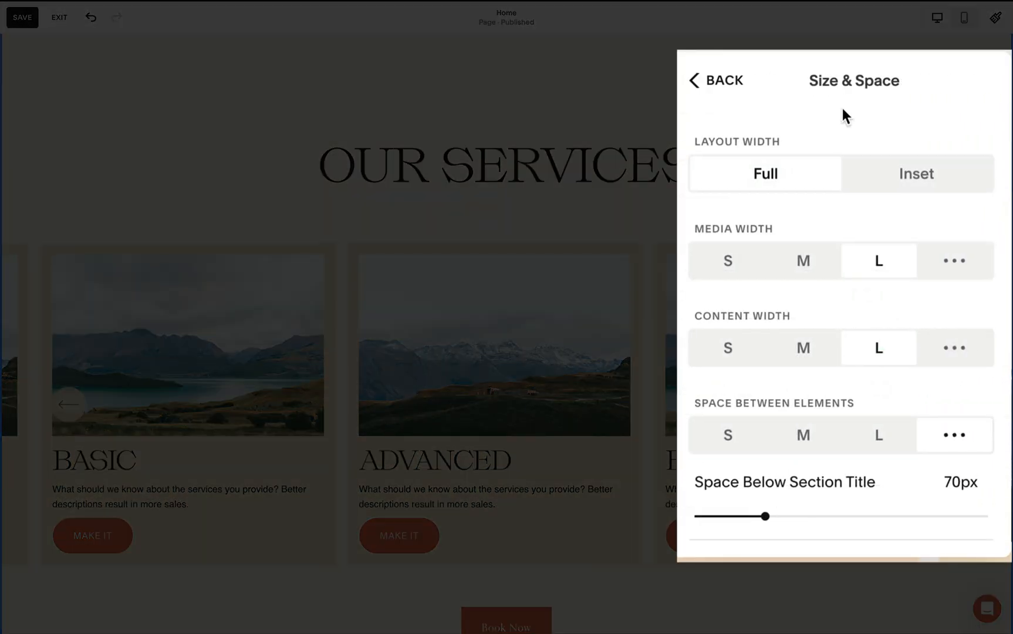
pyautogui.click(954, 261)
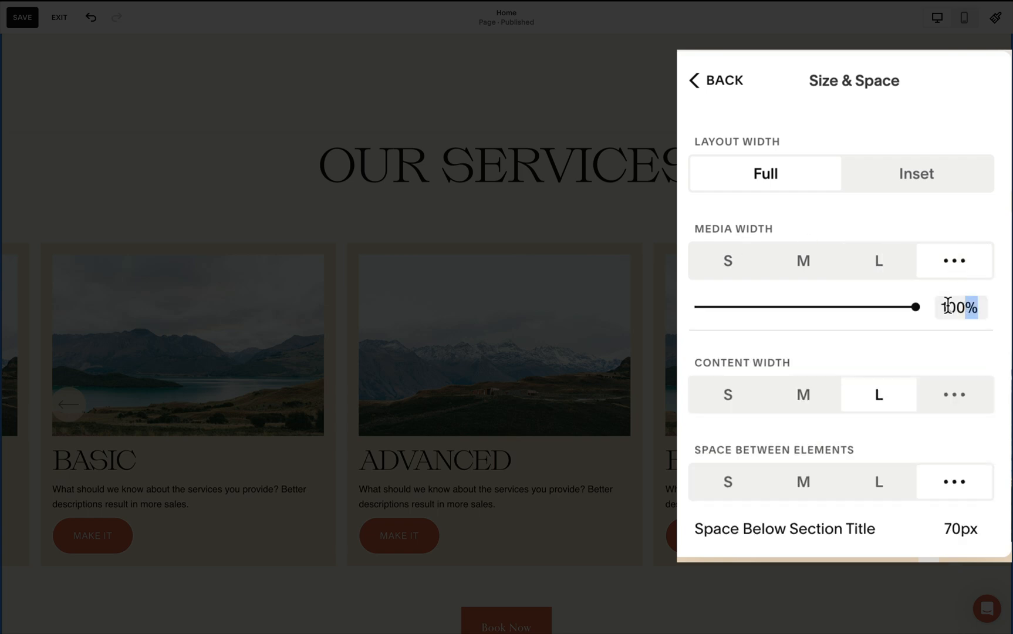
pyautogui.write('27')
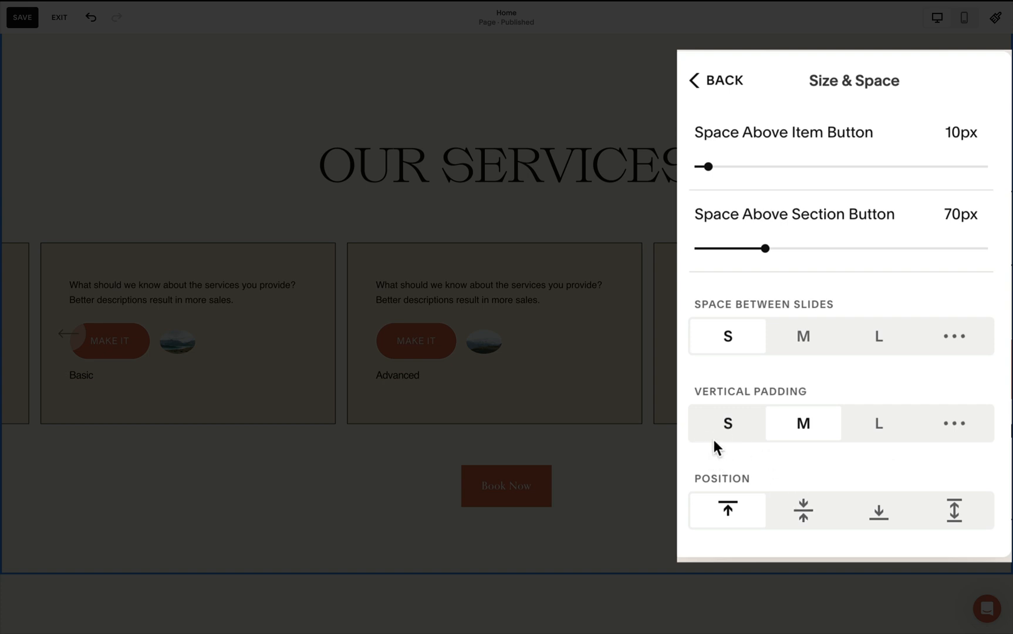
pyautogui.moveTo(929, 481)
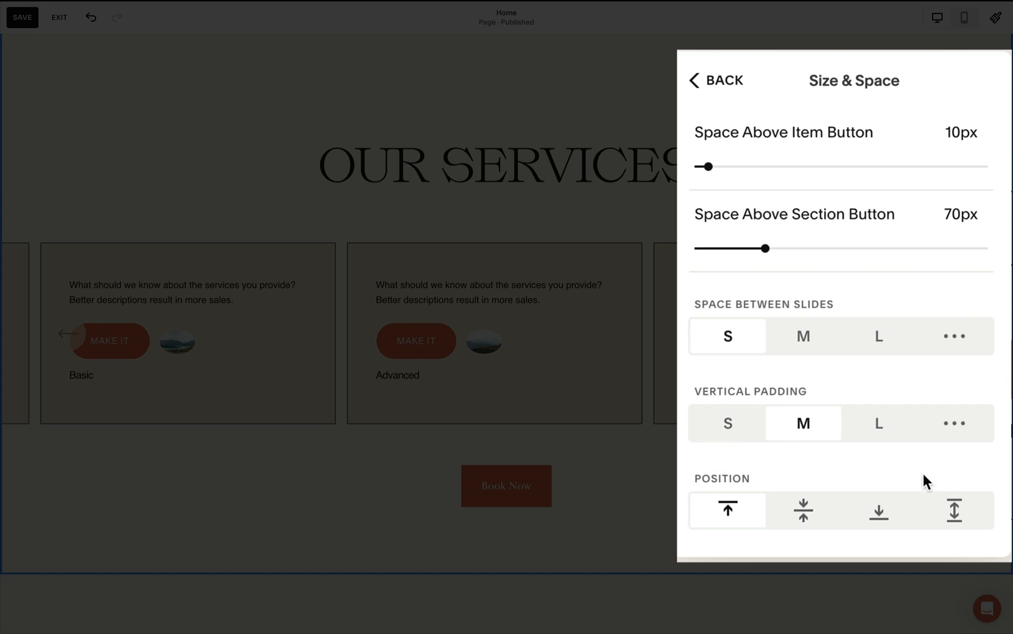
pyautogui.click(954, 510)
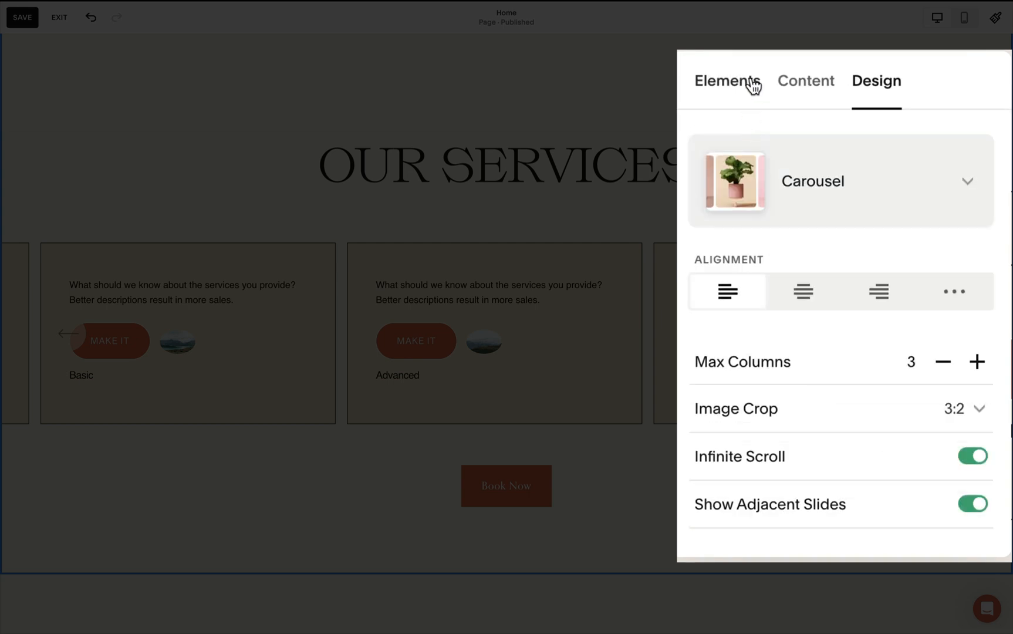
# Step: Hide the section's Book Now button and the item buttons under Elements
pyautogui.click(726, 79)
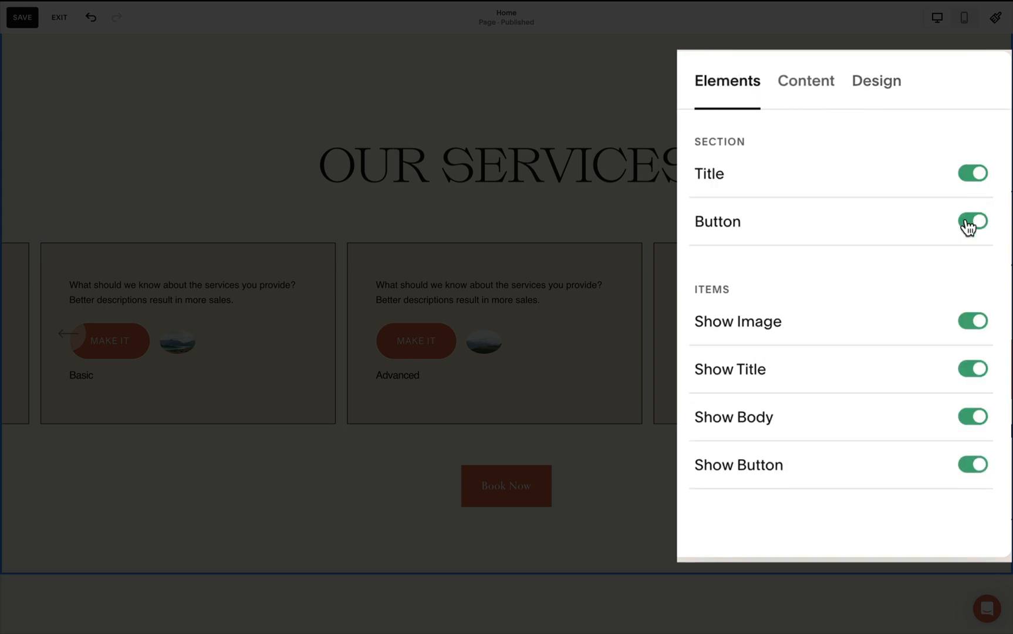
pyautogui.click(972, 222)
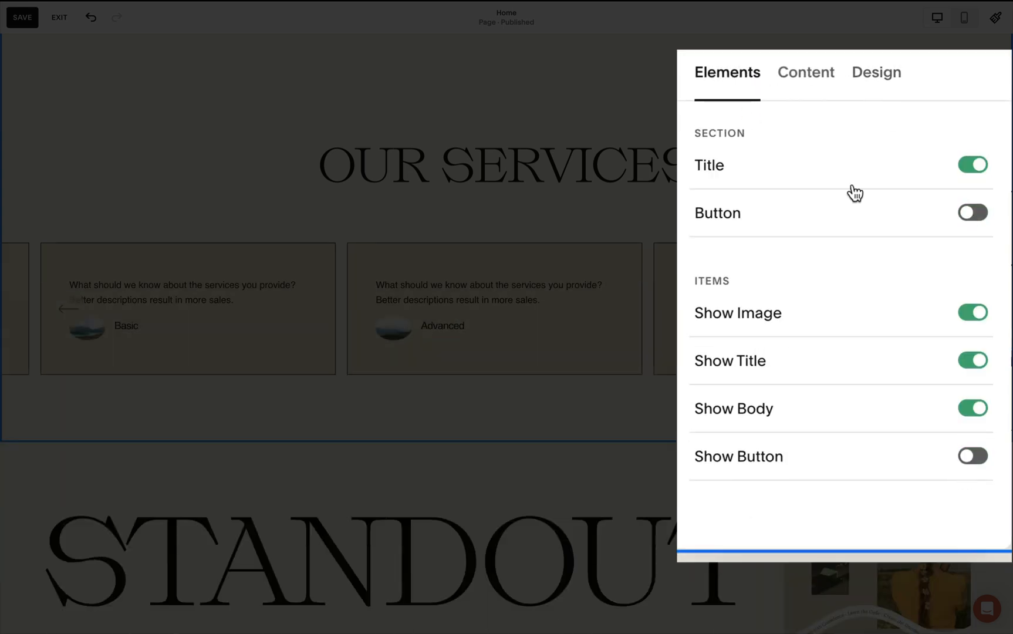
pyautogui.click(805, 72)
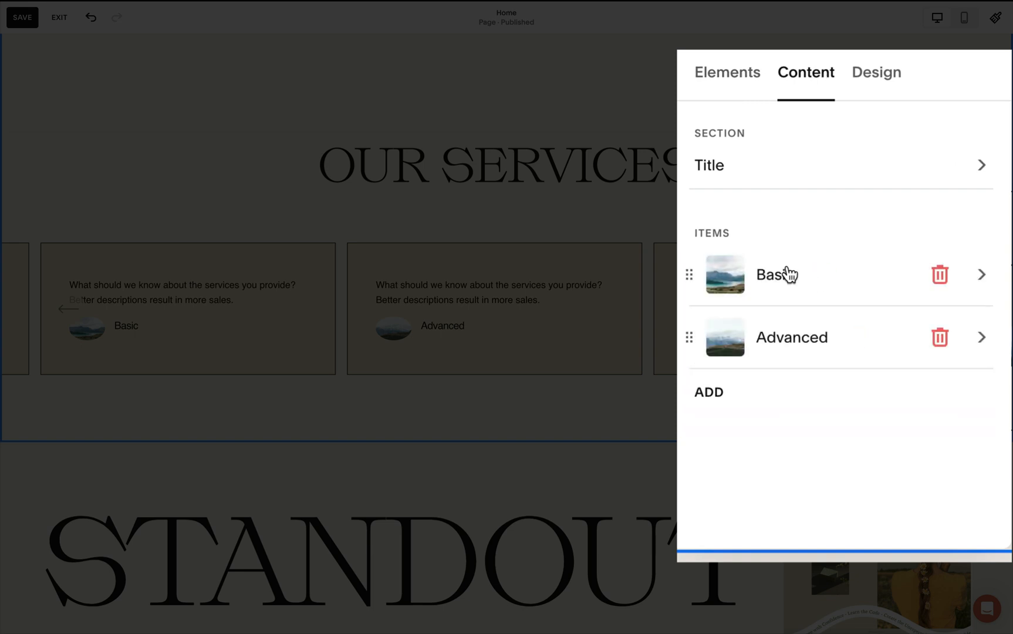
# Step: Retitle the Basic carousel item to 'Name and Company'
pyautogui.click(775, 274)
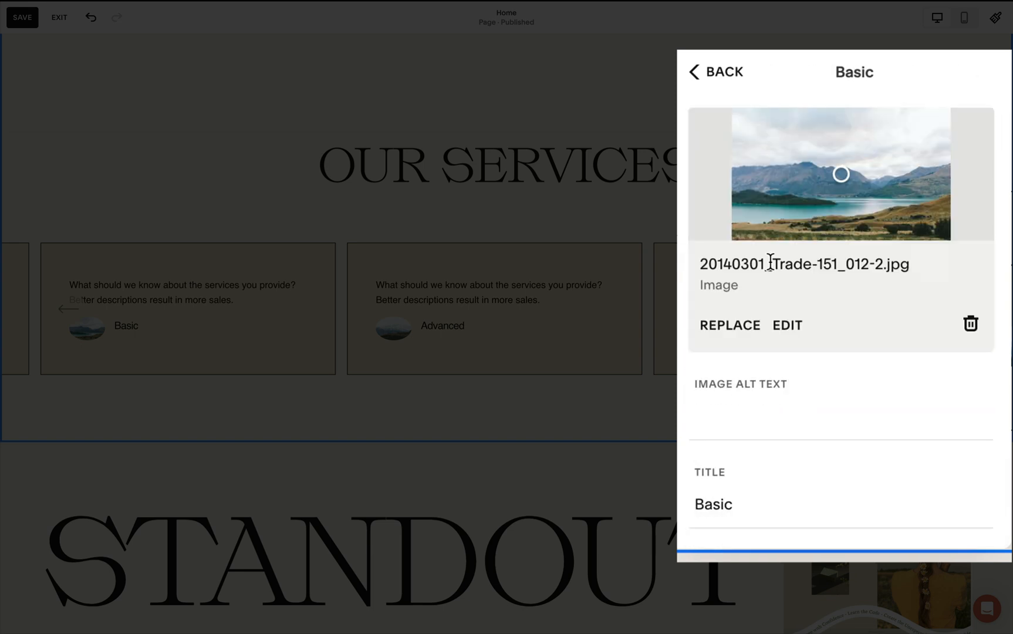
pyautogui.moveTo(794, 363)
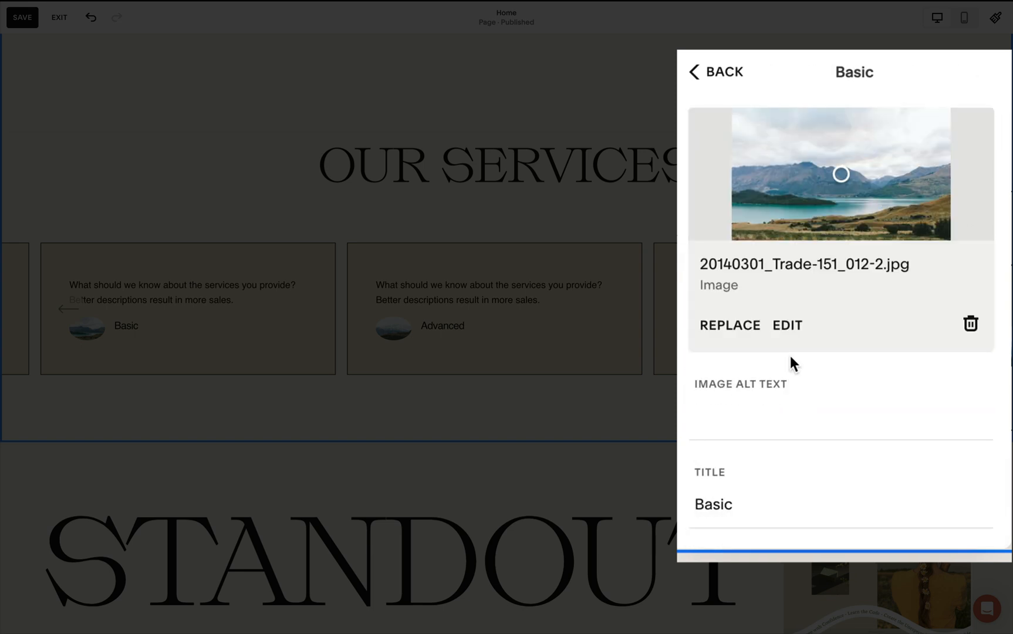
pyautogui.scroll(-3)
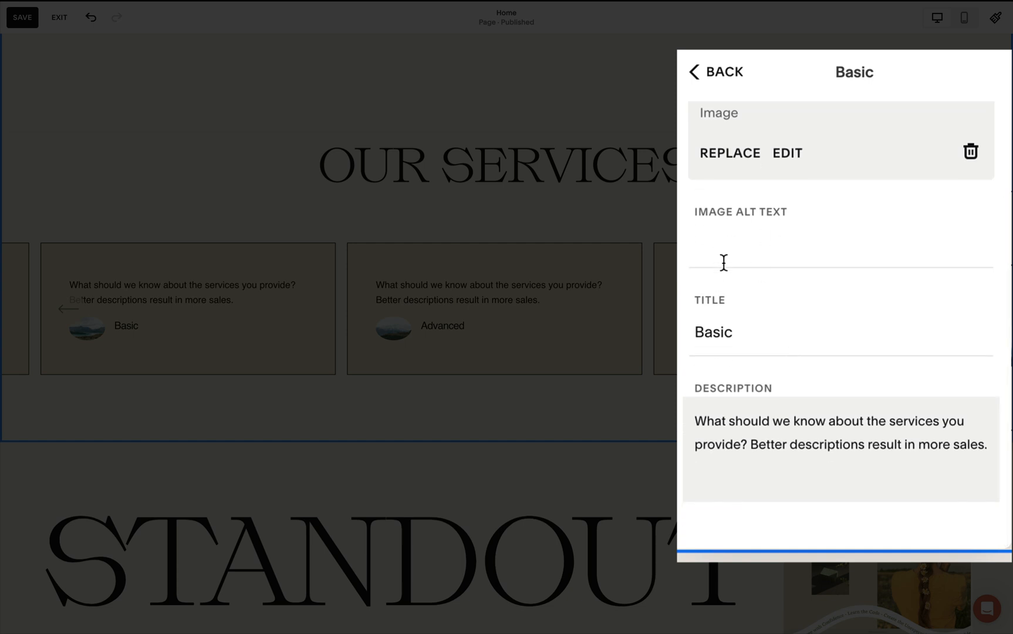
pyautogui.doubleClick(714, 332)
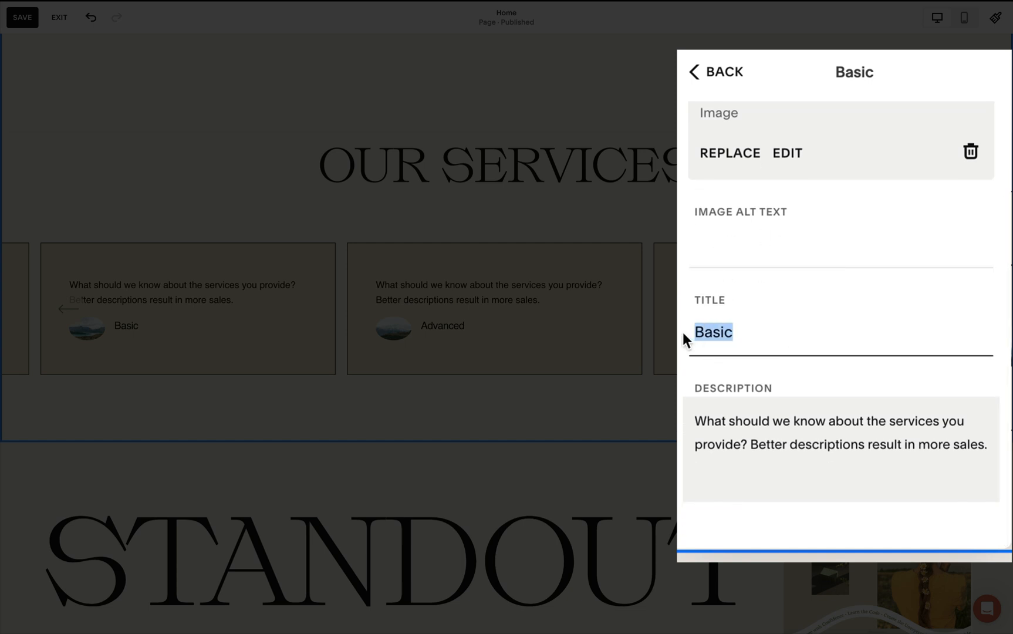
pyautogui.write('Name and')
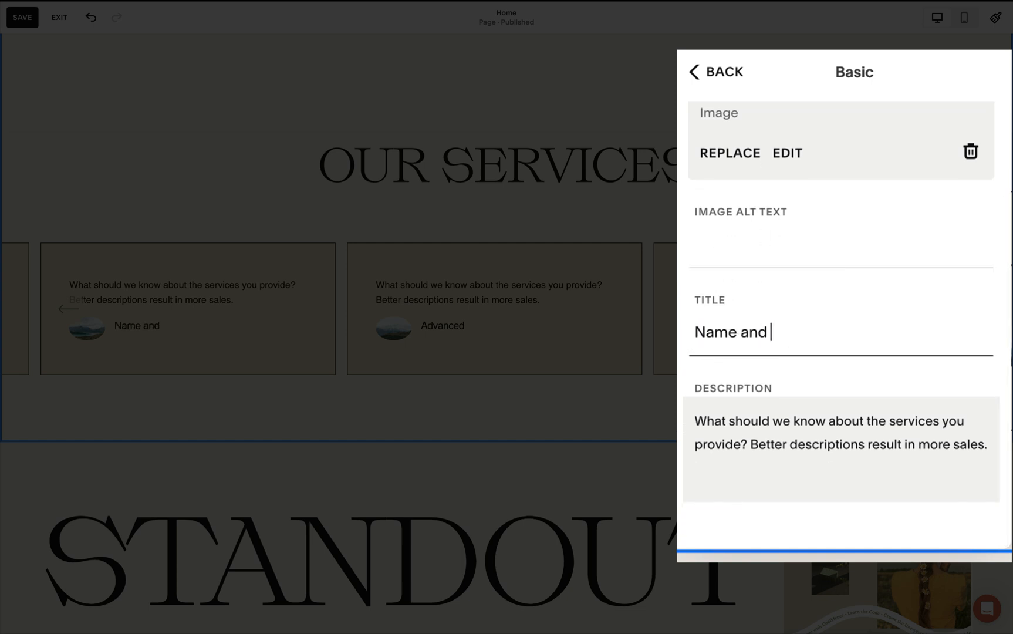
pyautogui.write('Company')
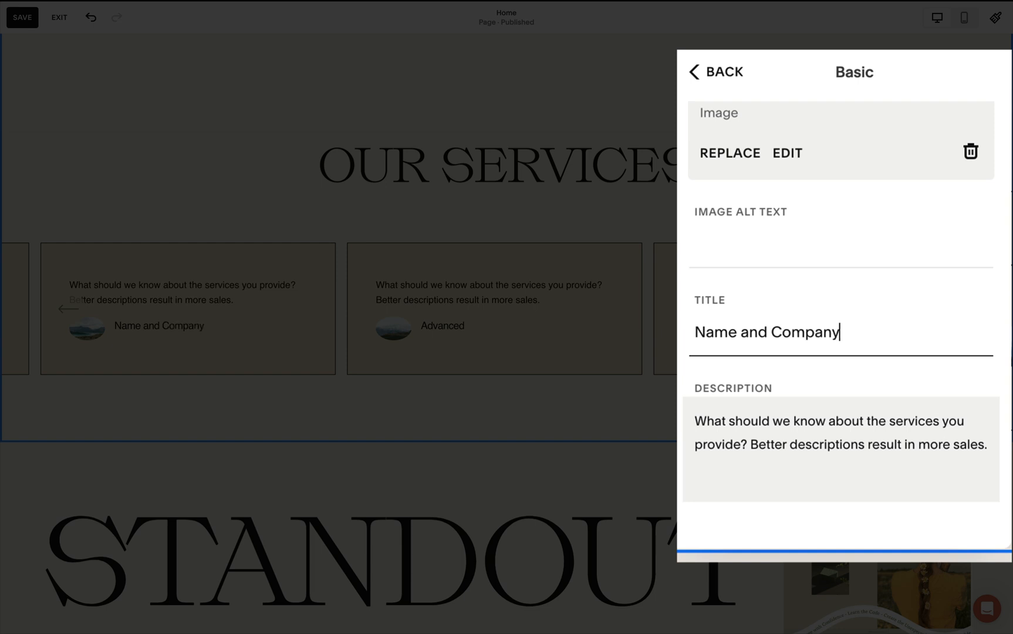
pyautogui.moveTo(804, 432)
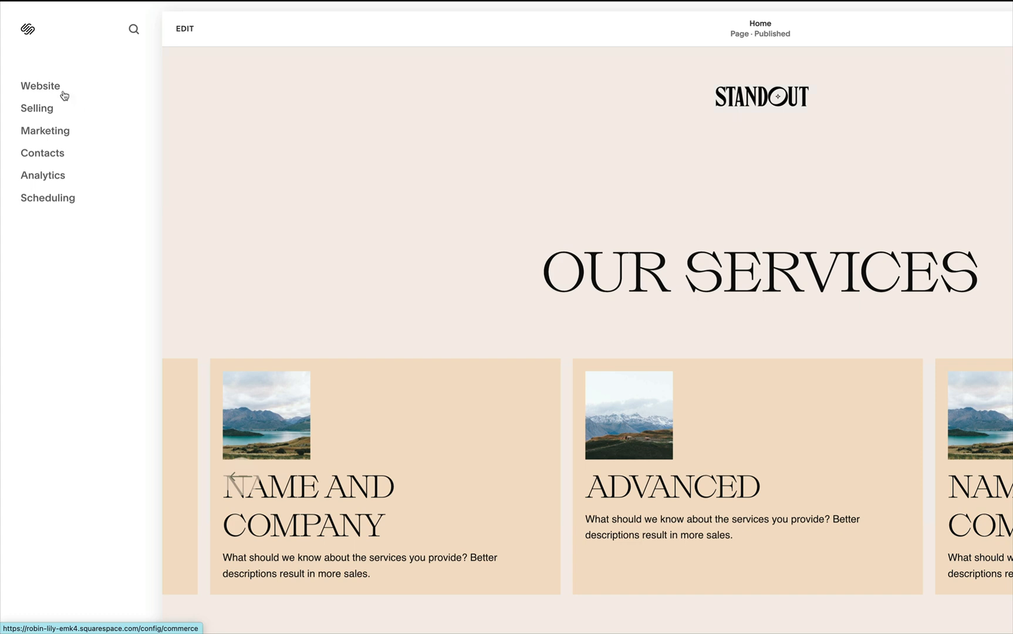
# Step: Bring up Website Tools from the Website pages panel
pyautogui.click(40, 85)
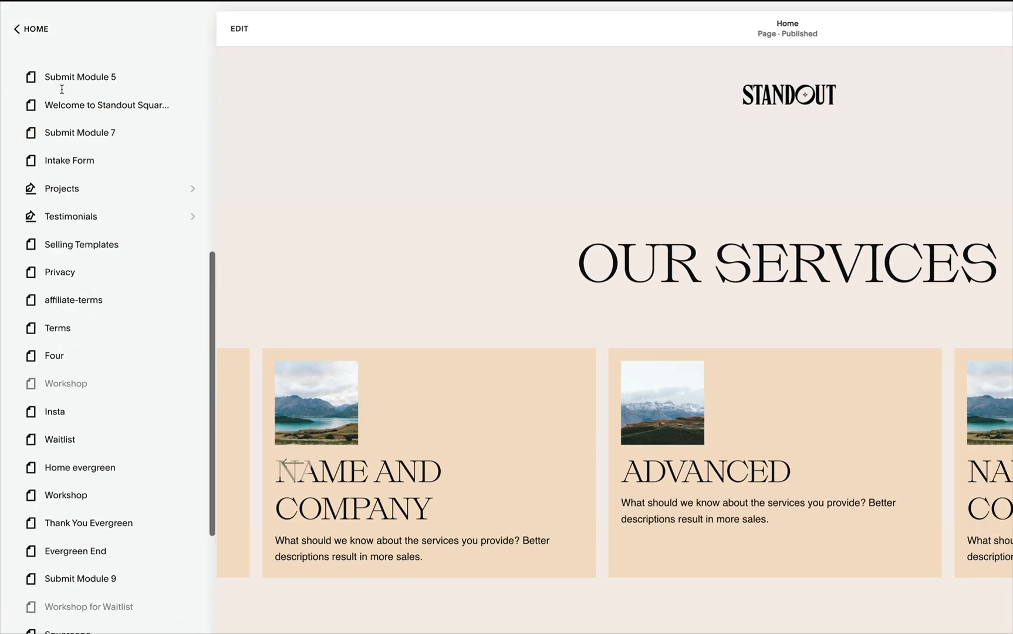
pyautogui.scroll(-3)
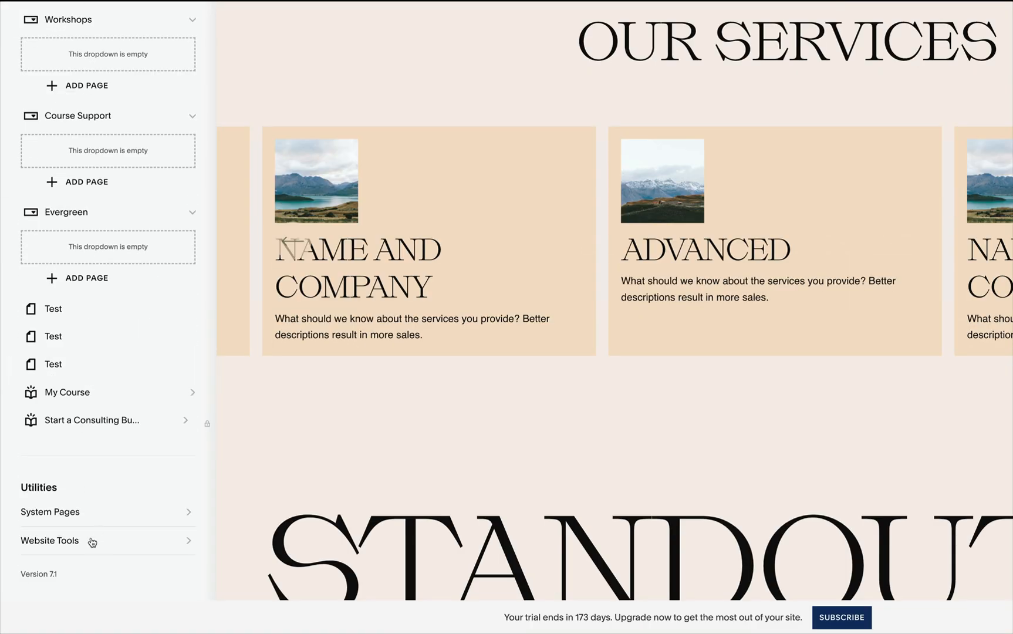
pyautogui.click(49, 540)
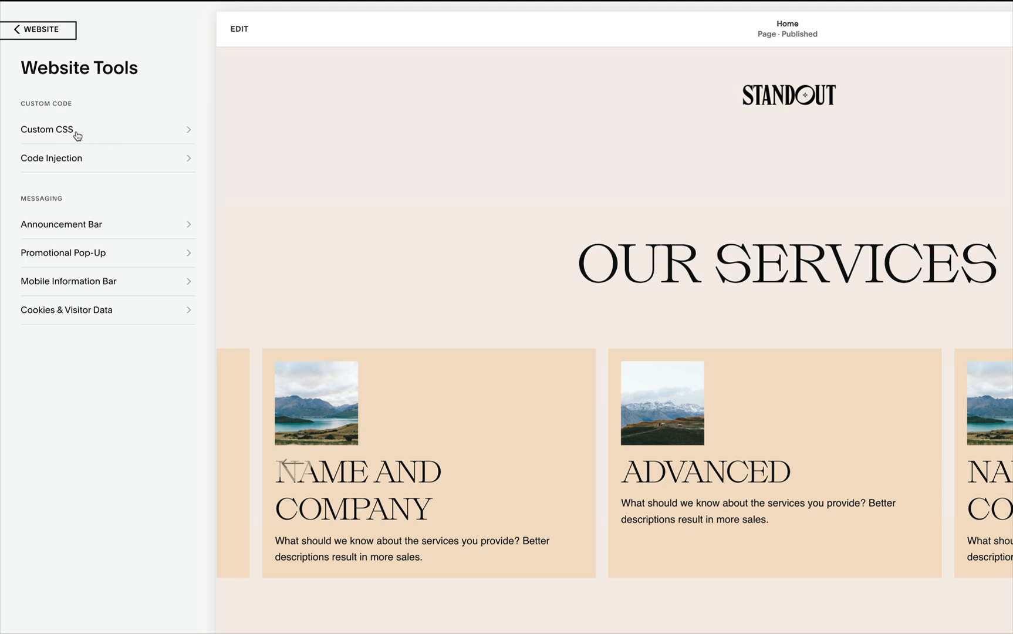
# Step: Review the Custom CSS for round thumbnails, then reach the Kind Words section
pyautogui.click(46, 129)
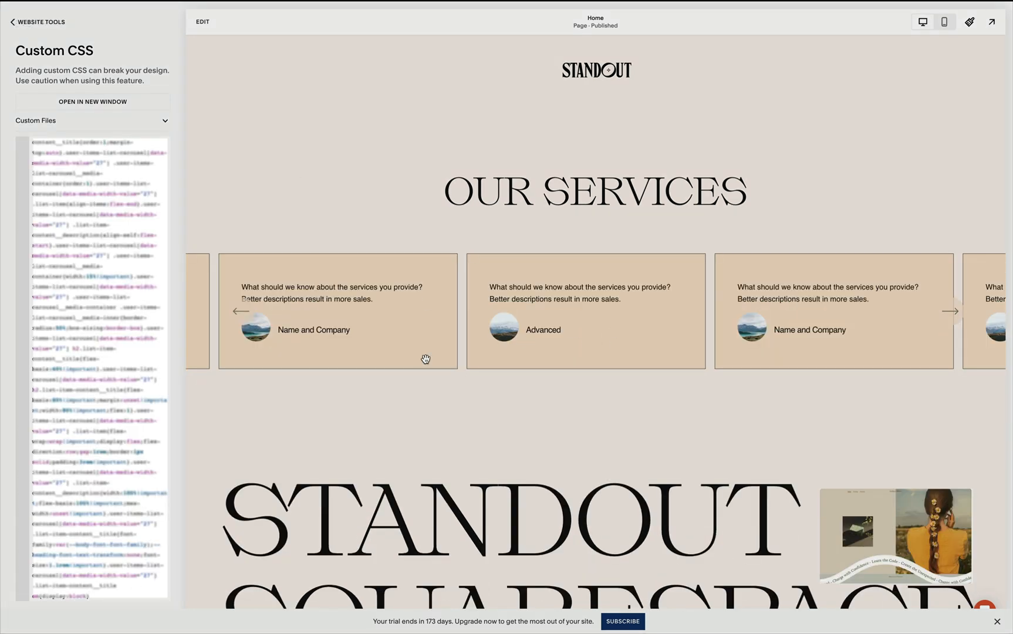
pyautogui.moveTo(493, 323)
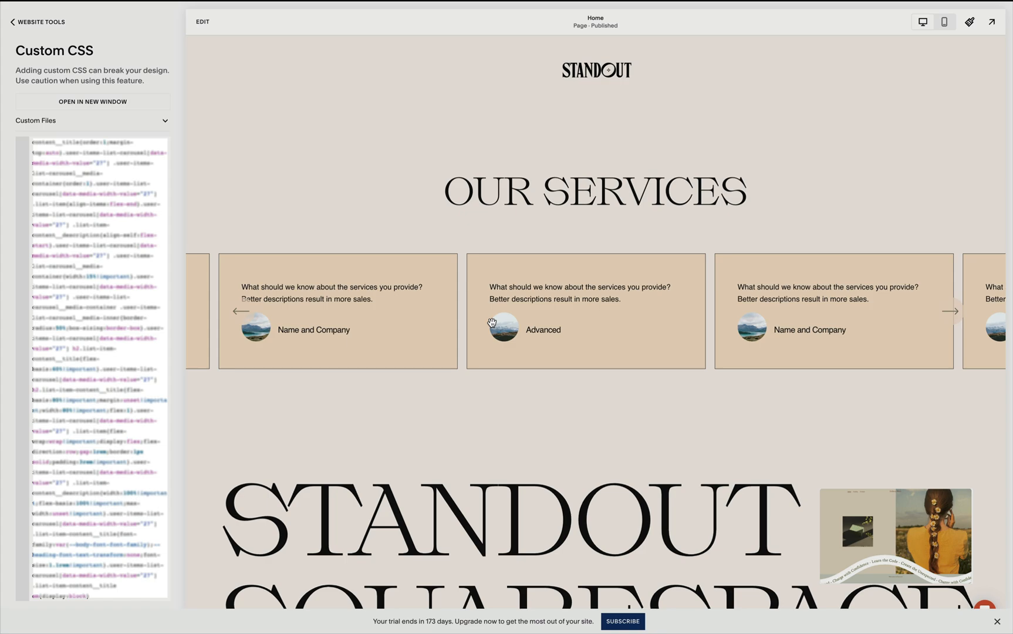
pyautogui.scroll(-3)
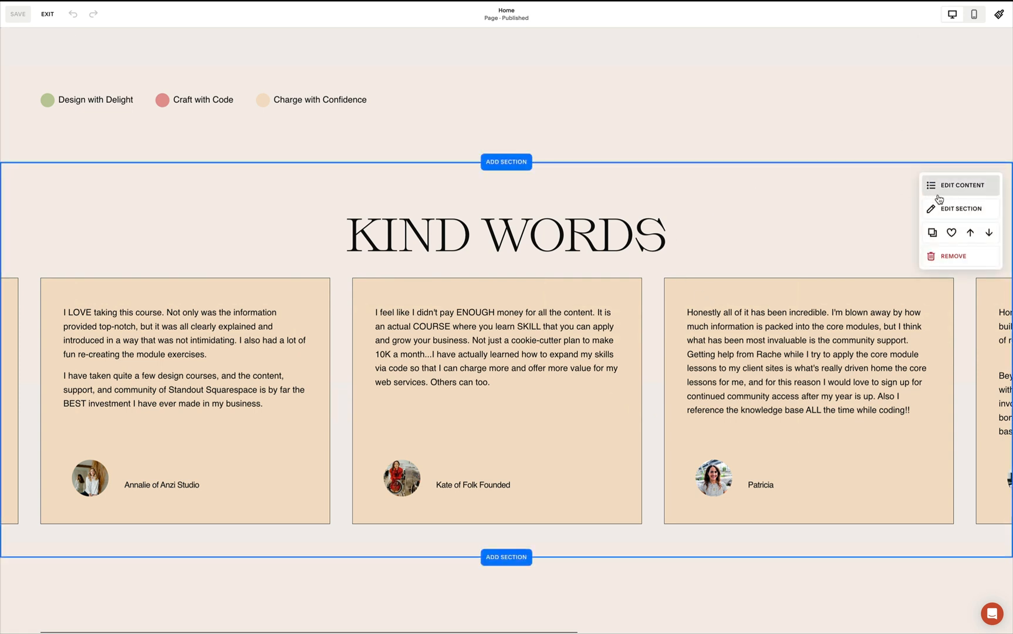
# Step: View the Kind Words testimonial items in the Content tab, then bring up Site Styles
pyautogui.click(963, 185)
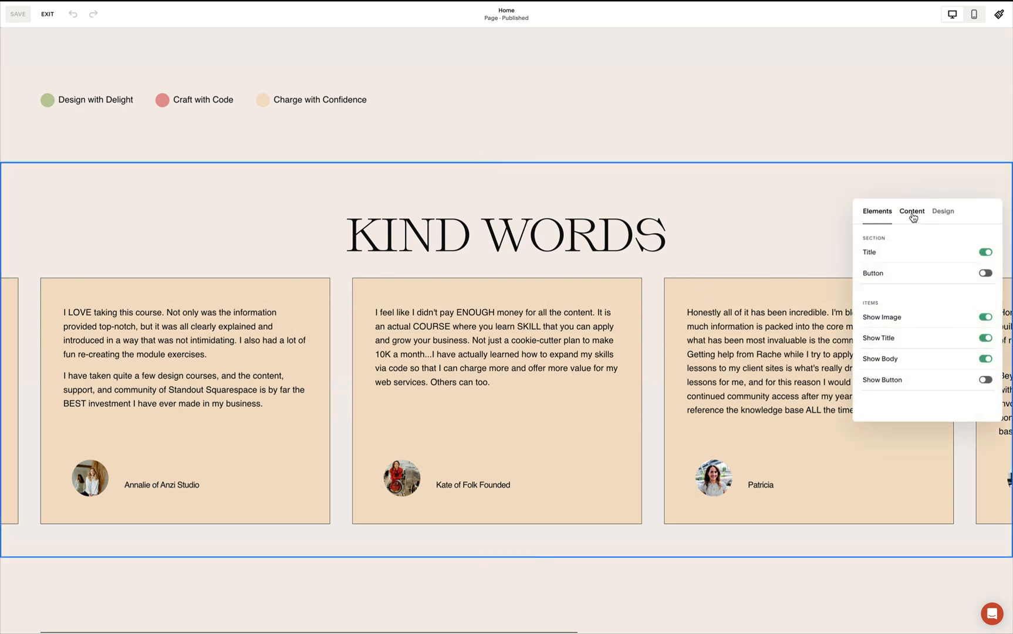
pyautogui.click(912, 210)
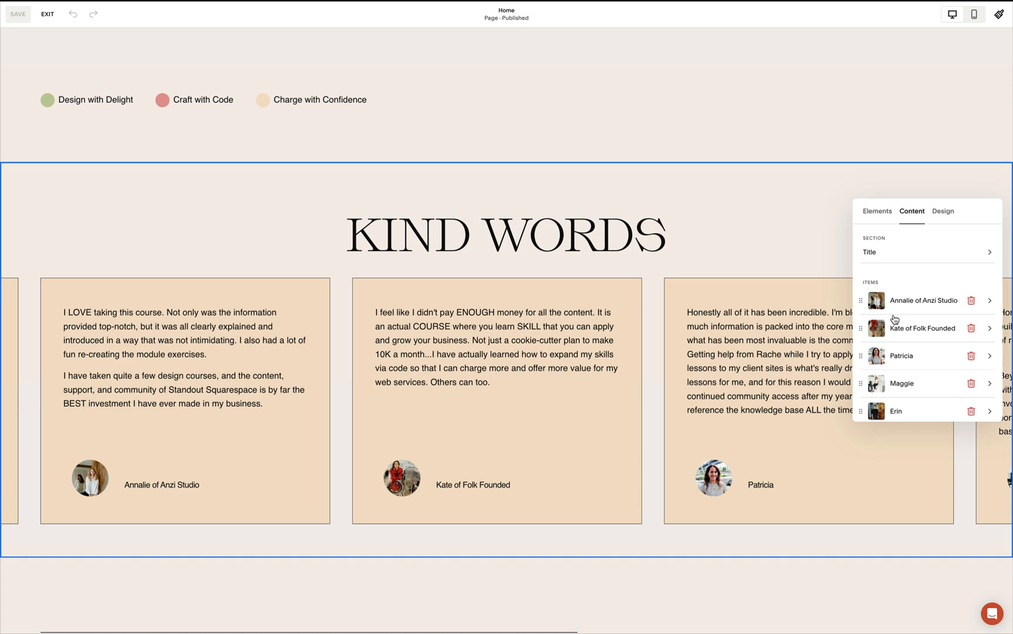
pyautogui.moveTo(897, 353)
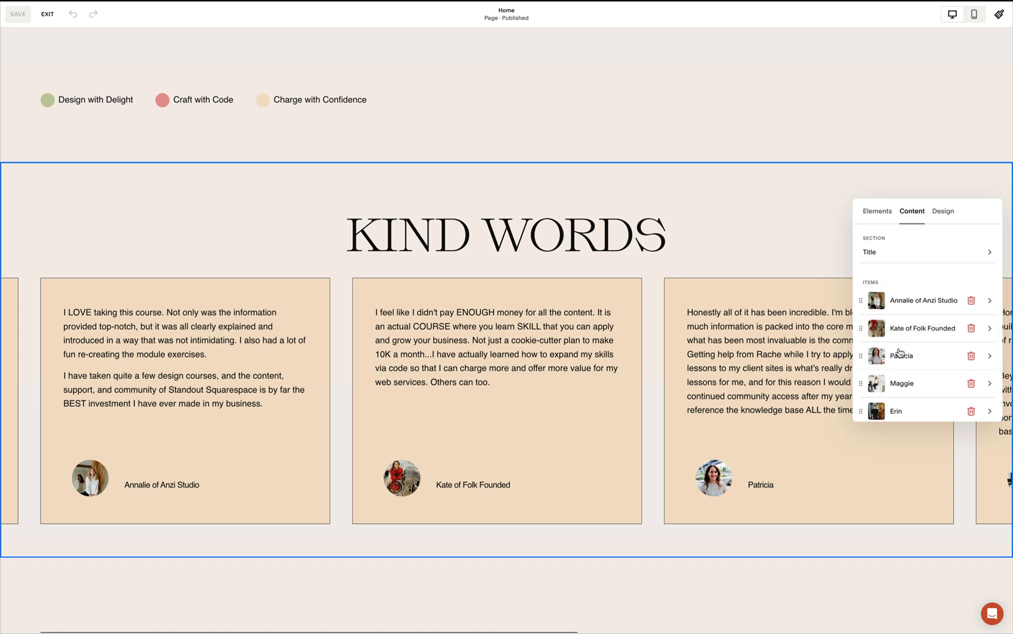
pyautogui.scroll(-3)
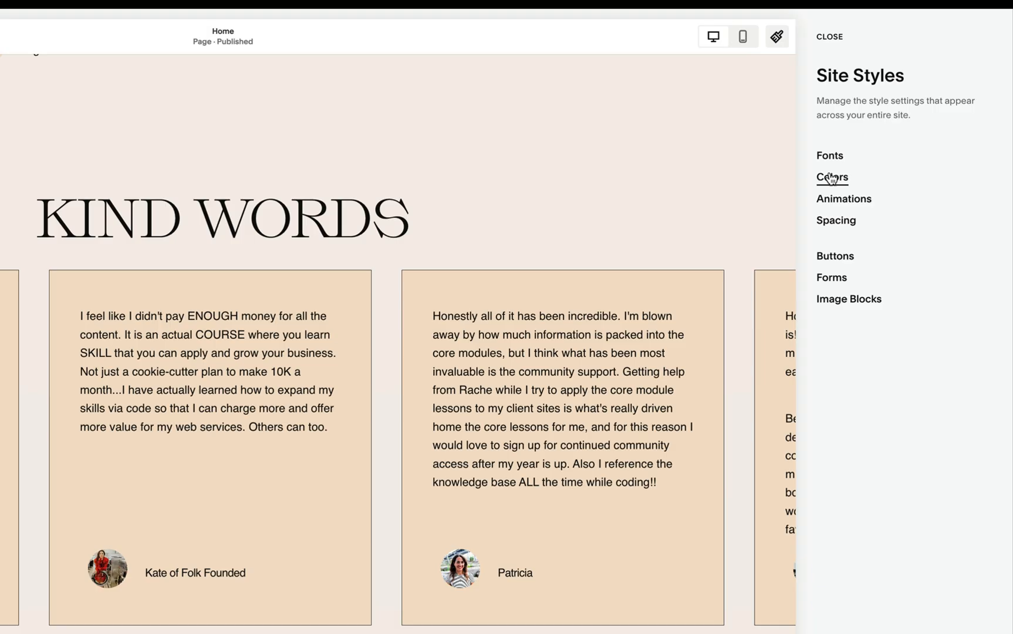
# Step: Edit the Lightest 1 colour theme and scroll to its List Section: Carousel colours
pyautogui.click(832, 177)
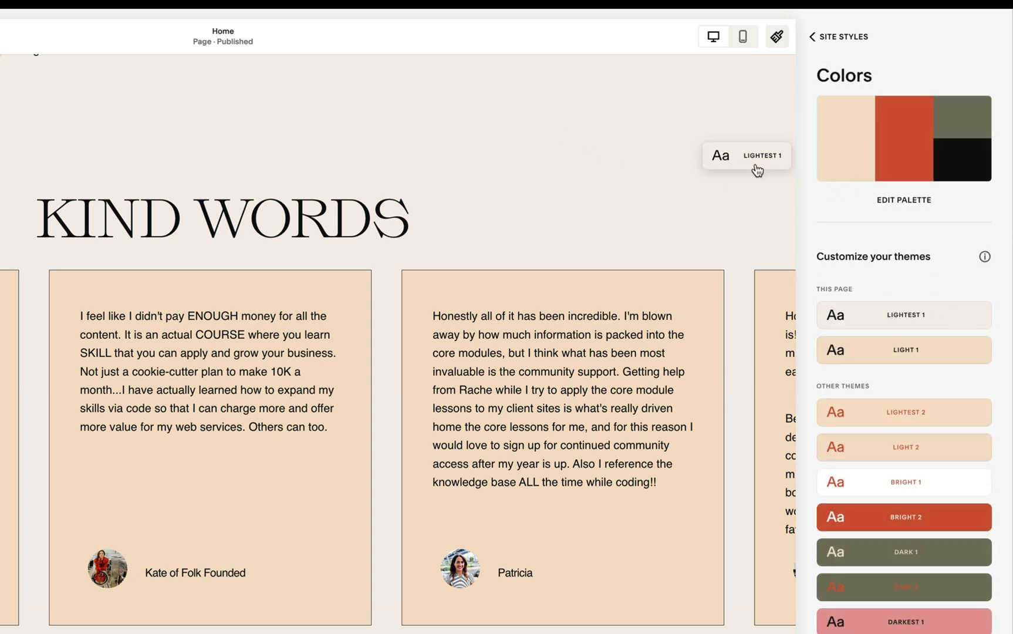
pyautogui.click(903, 315)
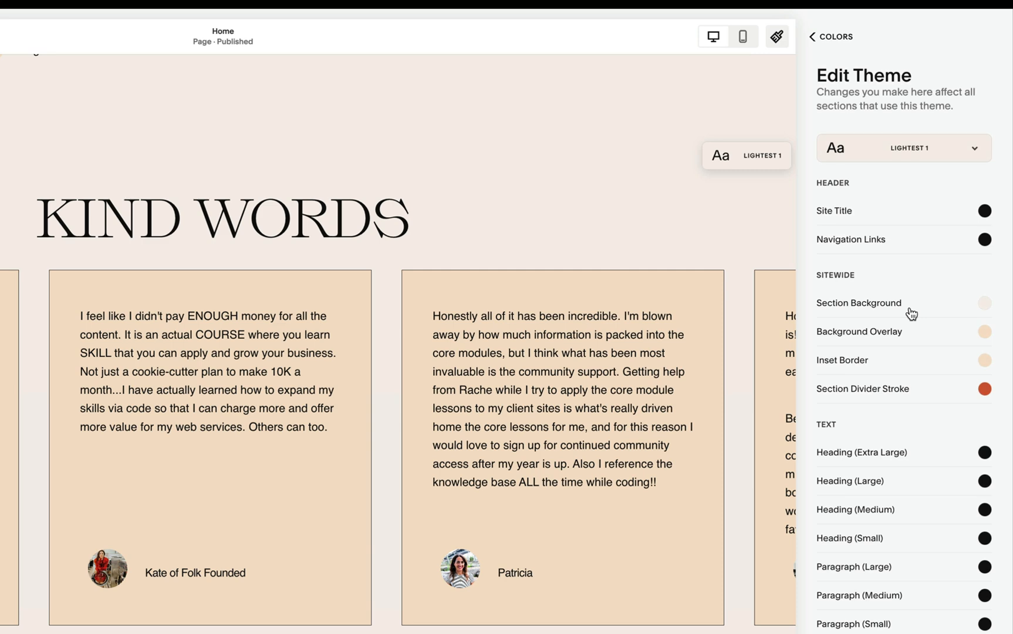
pyautogui.scroll(-3)
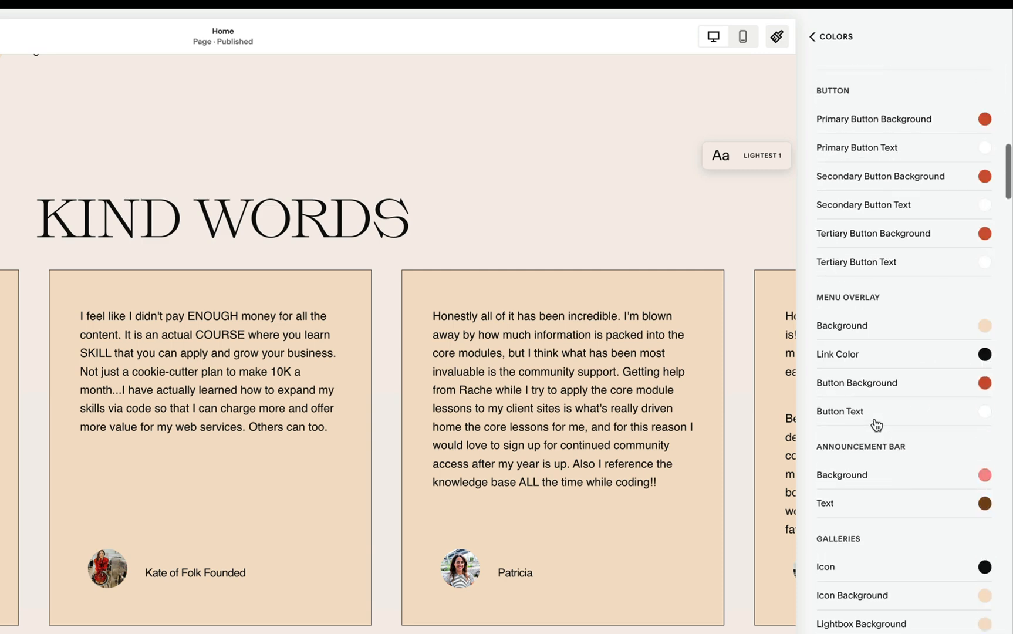
pyautogui.scroll(-3)
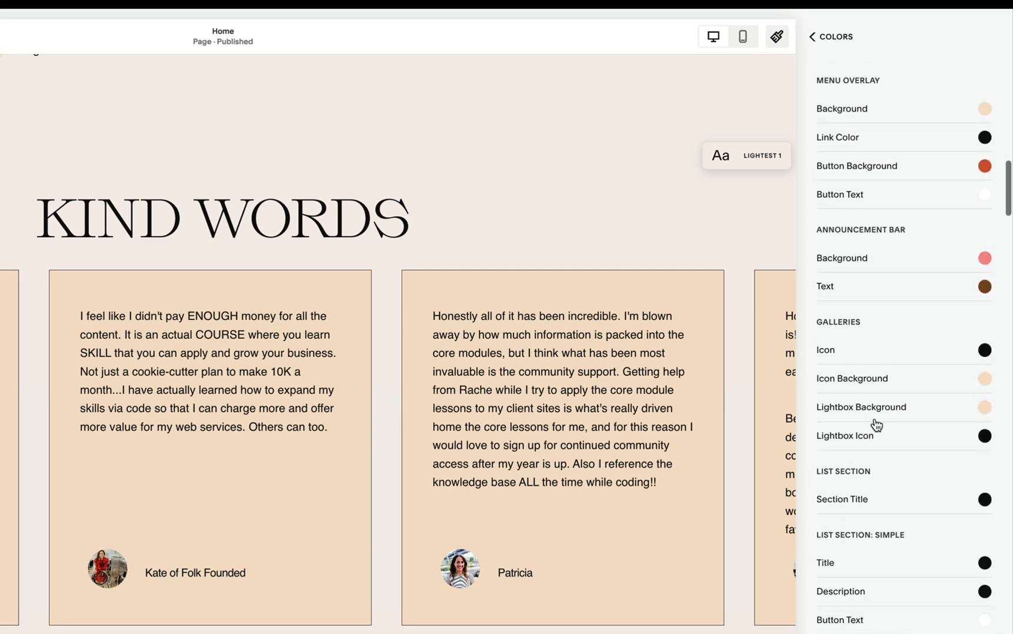
pyautogui.scroll(-3)
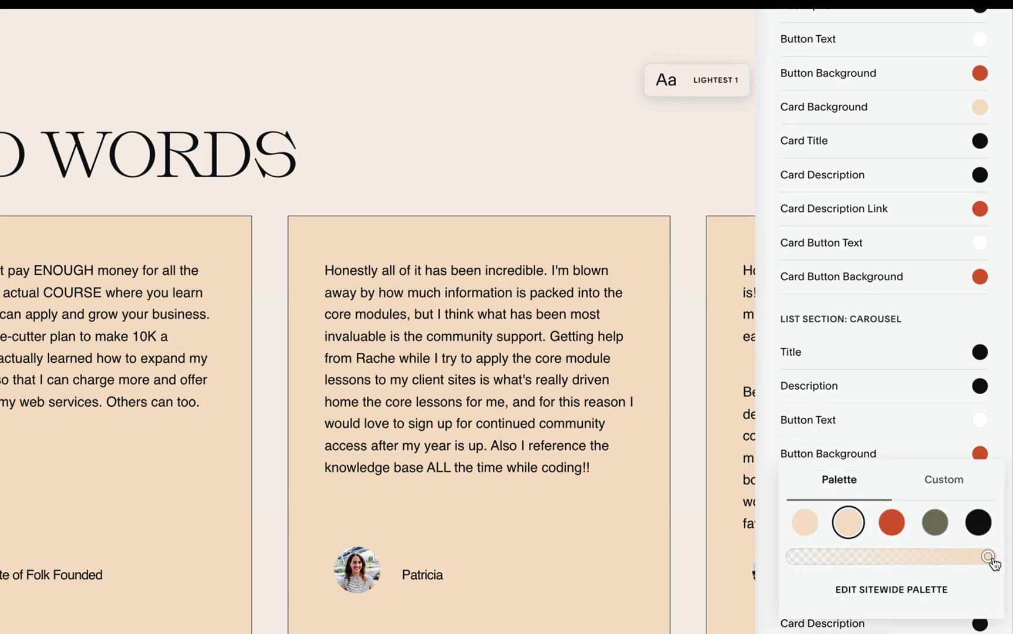
# Step: Pick a custom shade for the carousel card colour swatch
pyautogui.click(943, 479)
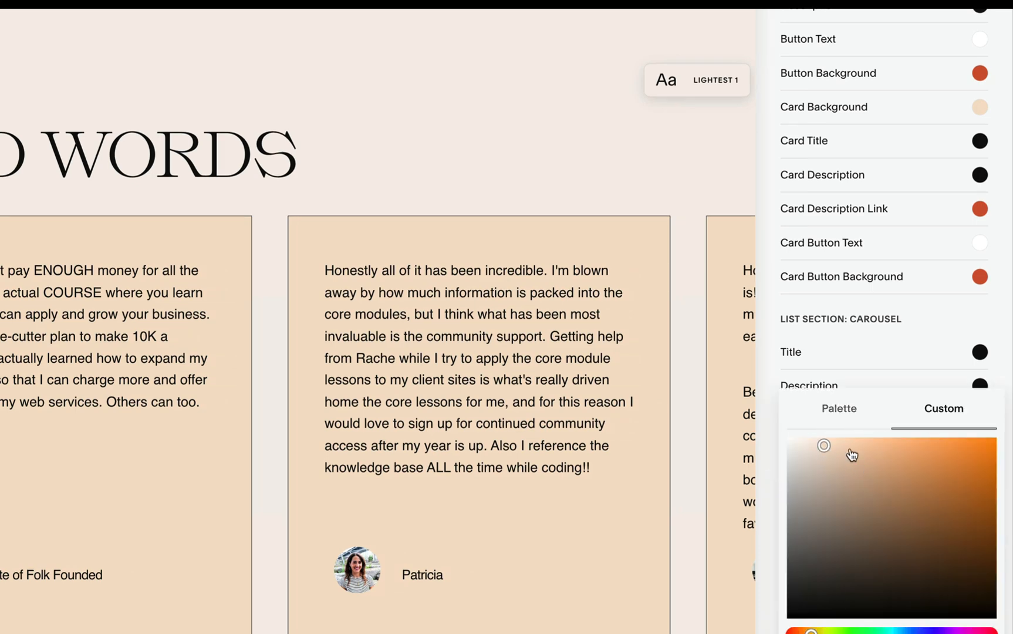
pyautogui.moveTo(823, 445); pyautogui.dragTo(825, 472)
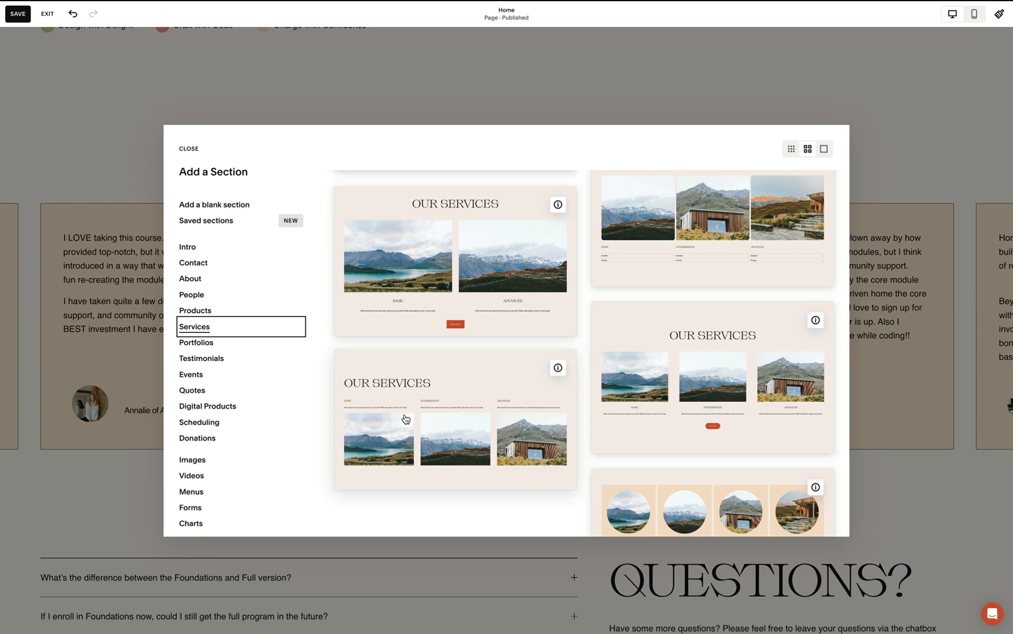
pyautogui.moveTo(587, 318)
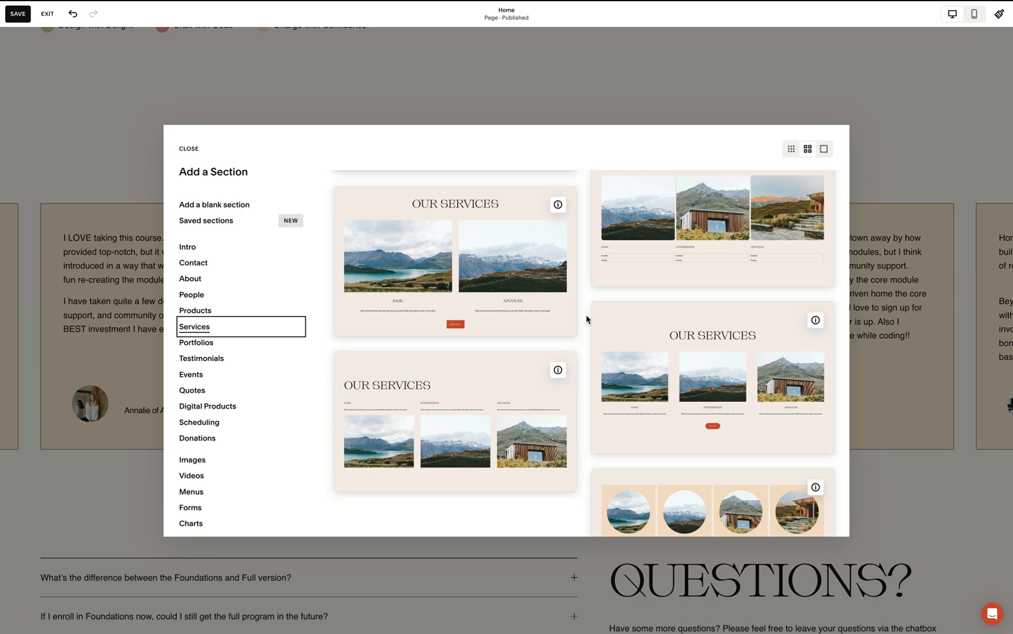
# Step: Add the three-image Our Services layout as a carousel, then return to Kind Words
pyautogui.click(187, 149)
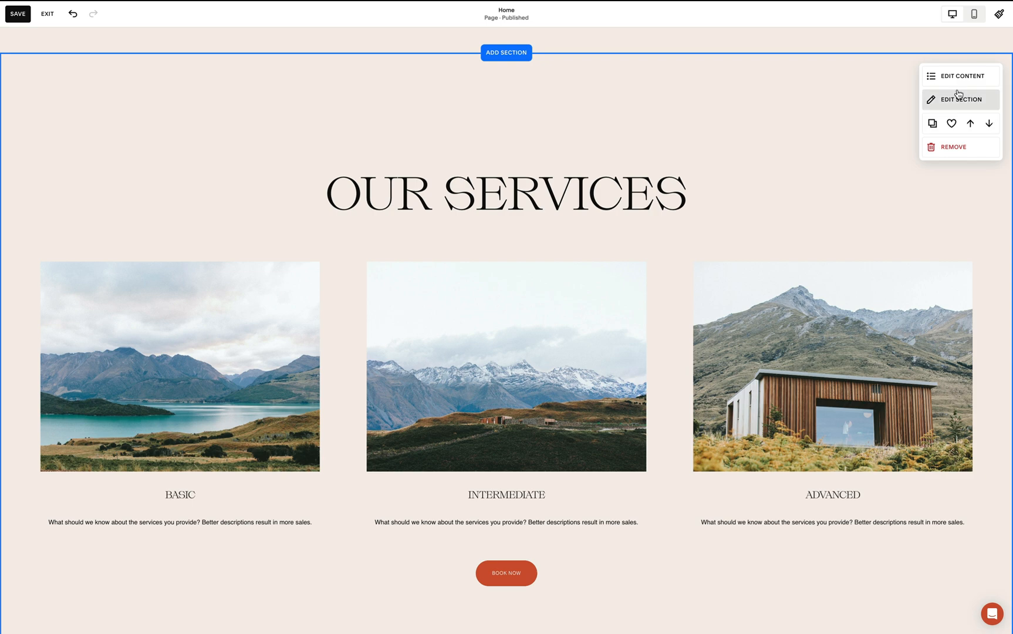
pyautogui.click(961, 98)
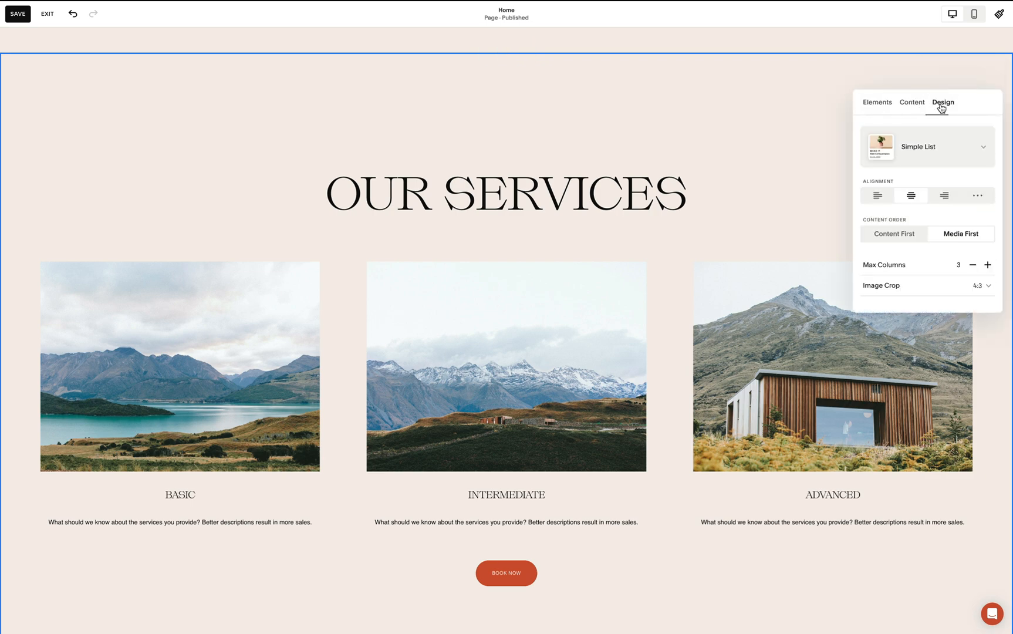
pyautogui.click(926, 146)
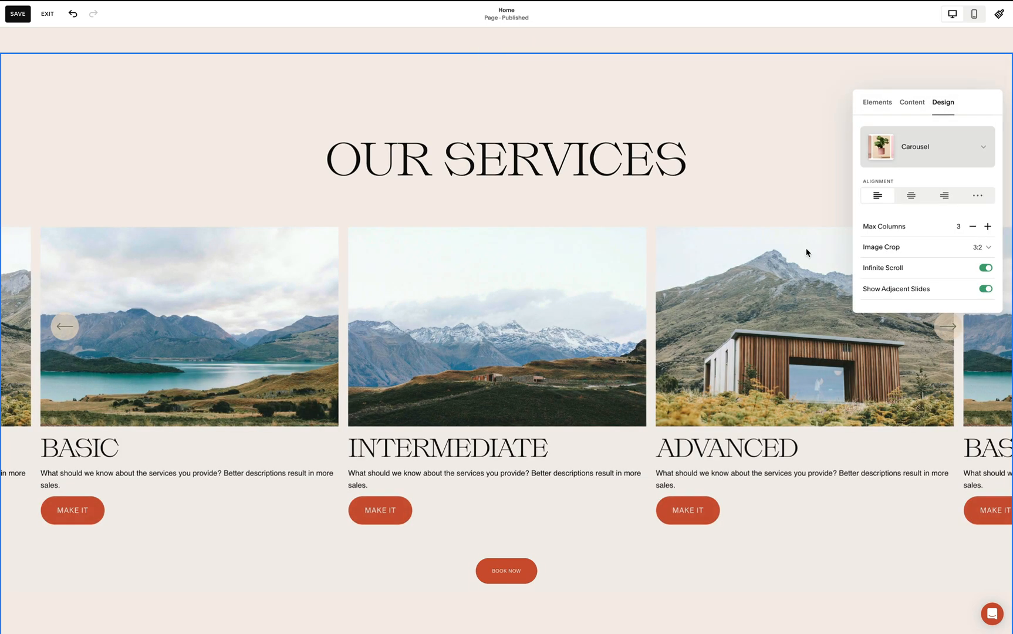
pyautogui.moveTo(664, 292)
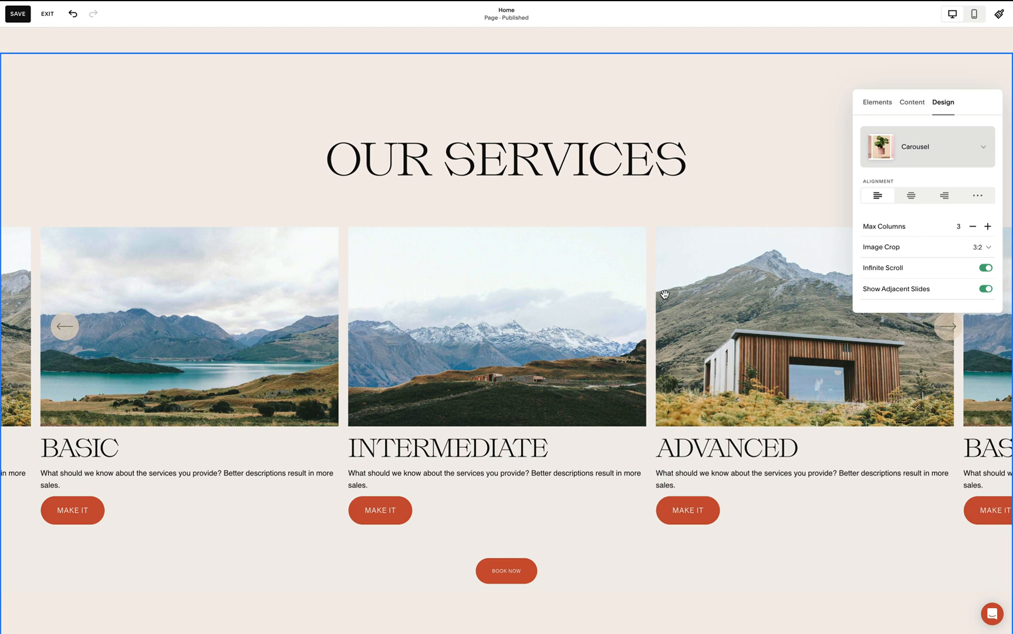
pyautogui.scroll(-3)
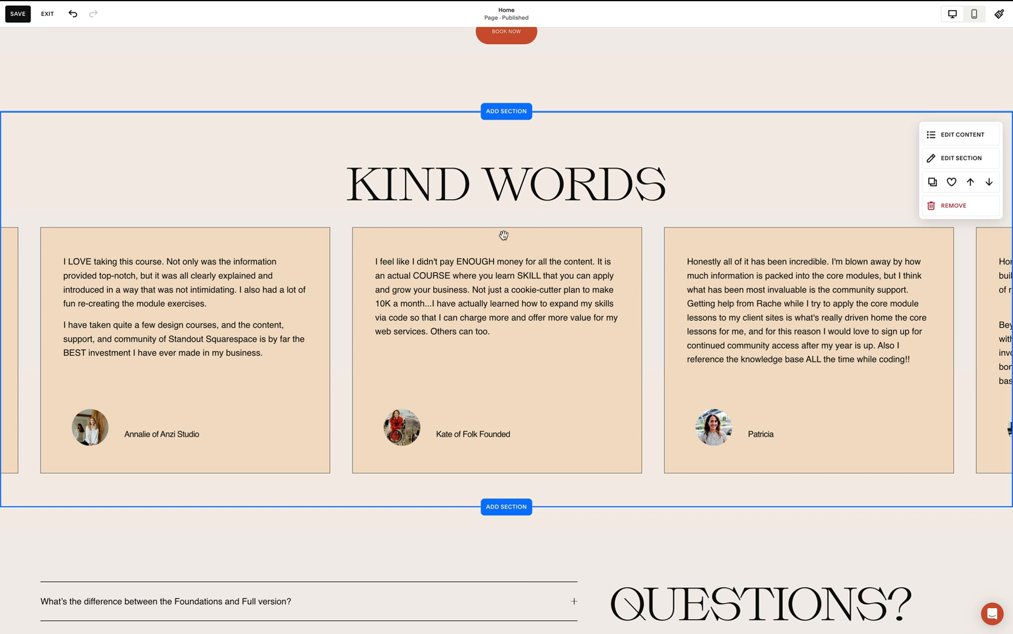
pyautogui.moveTo(777, 189)
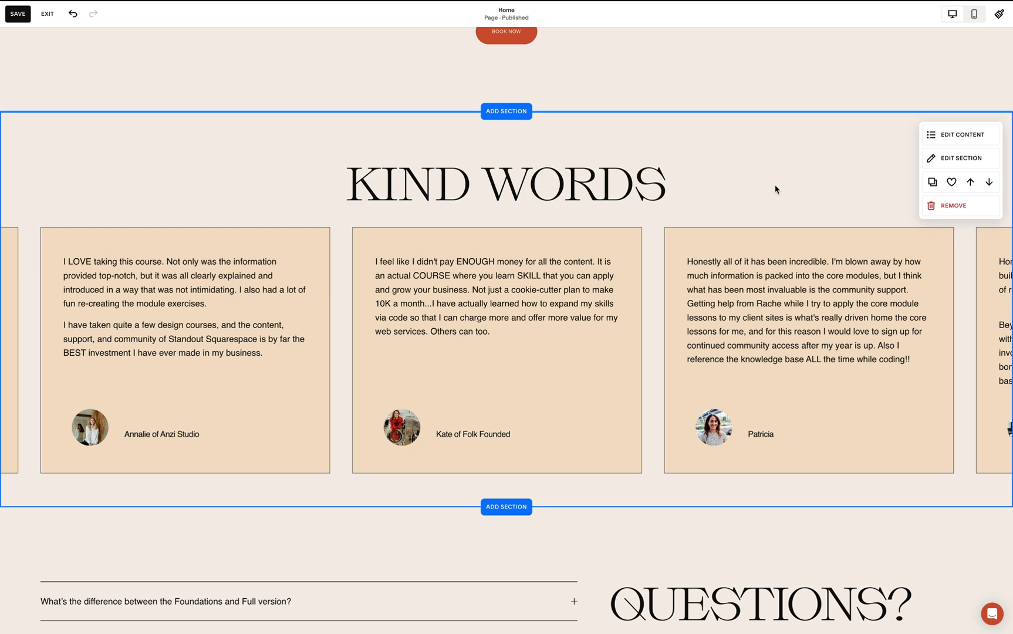
pyautogui.moveTo(951, 206)
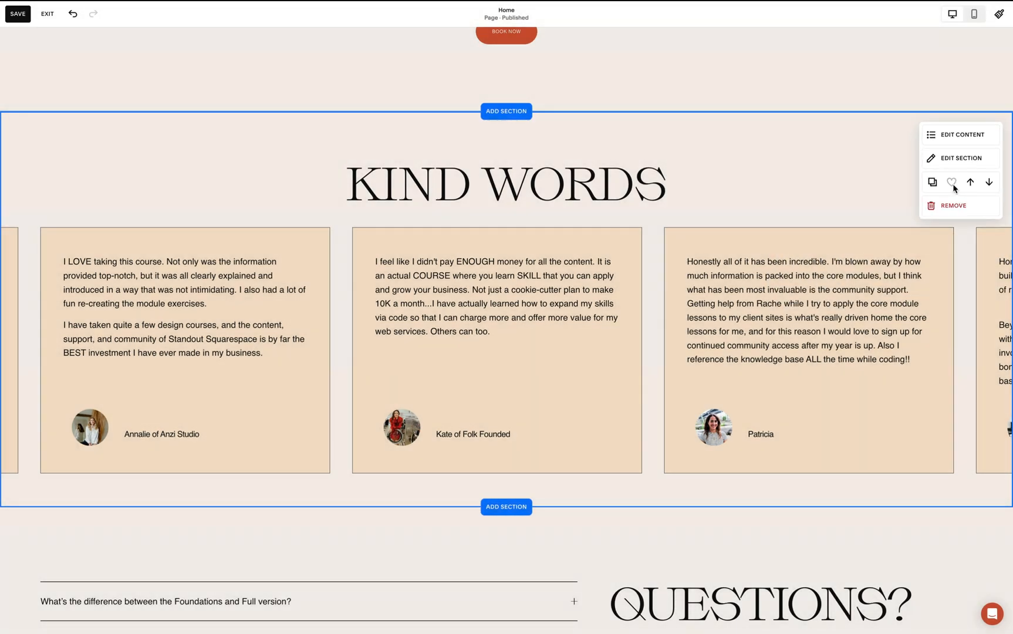
# Step: Save the Kind Words testimonial section as a reusable saved section
pyautogui.click(951, 182)
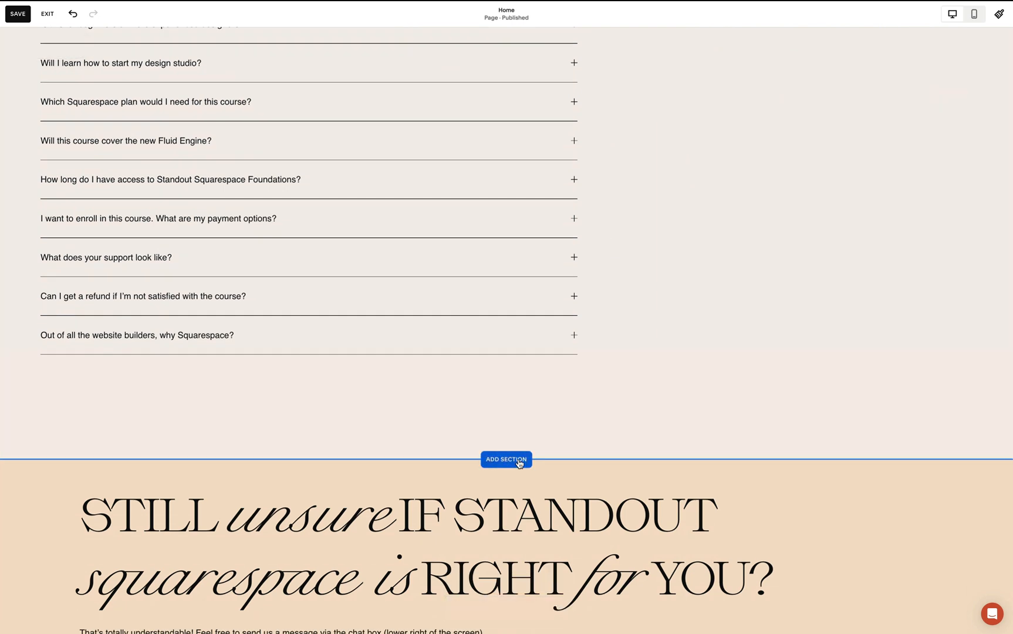
# Step: Insert the saved Kind Words section below the FAQ list and start editing its testimonials
pyautogui.click(506, 459)
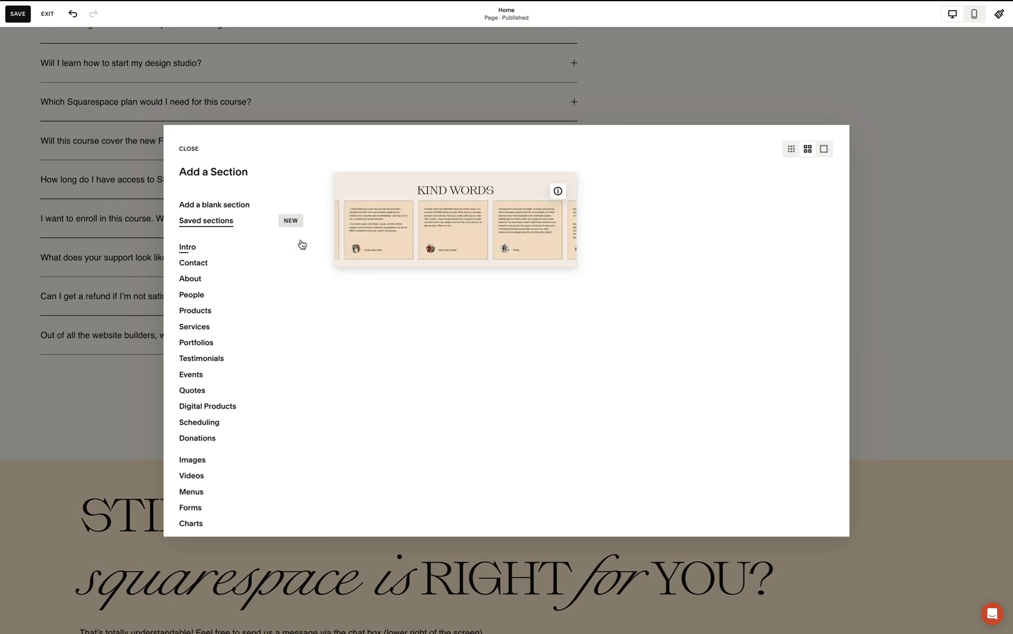
pyautogui.click(188, 149)
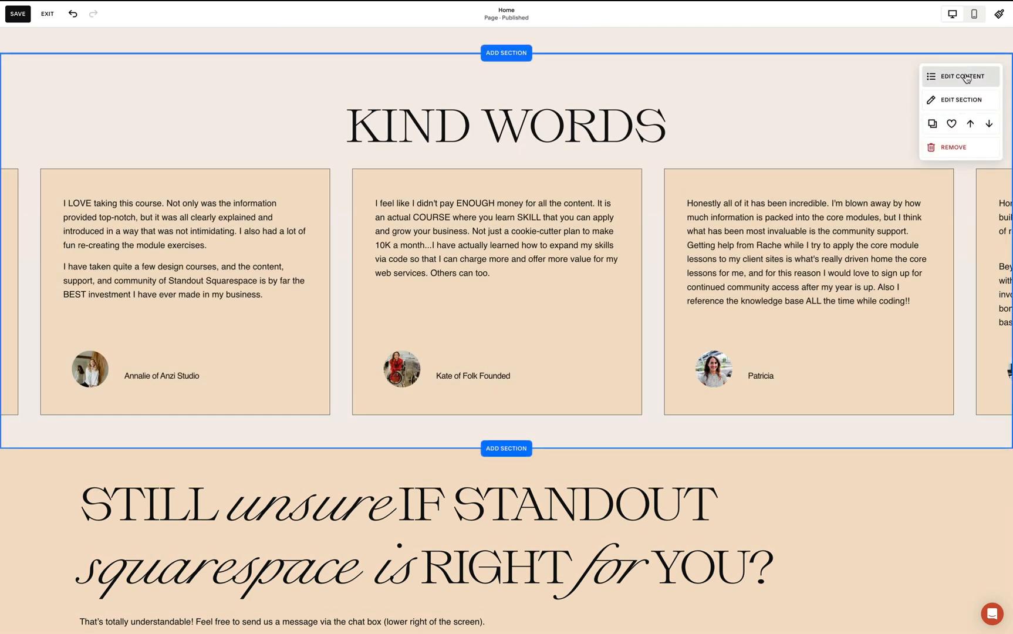
pyautogui.click(963, 76)
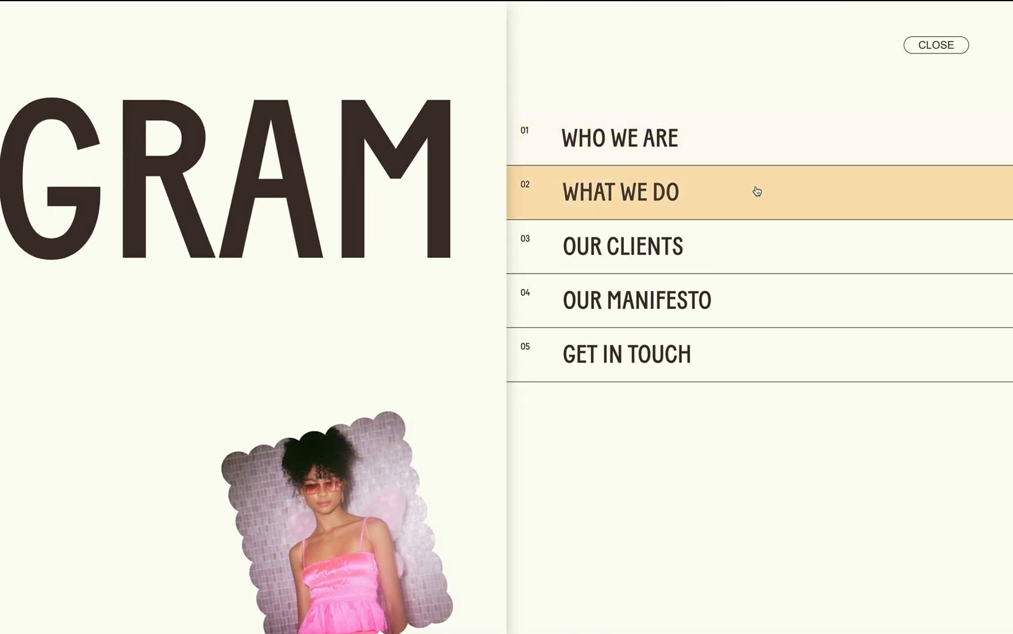
# Step: Go to the What We Do link in the demo site's slide-out navigation menu
pyautogui.click(620, 192)
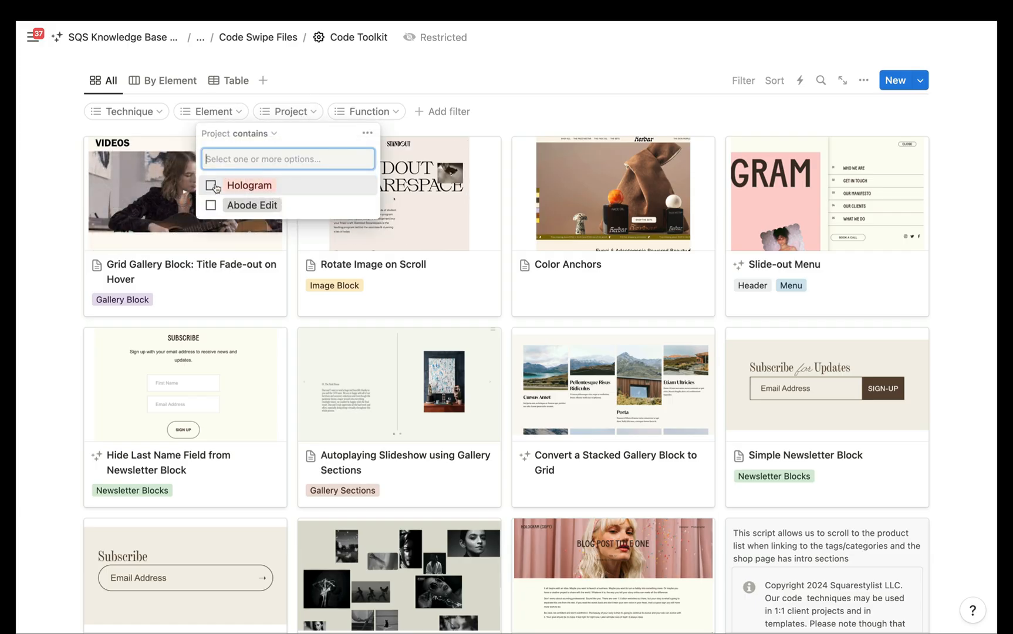
# Step: Filter the Code Toolkit gallery to the Hologram project
pyautogui.click(210, 220)
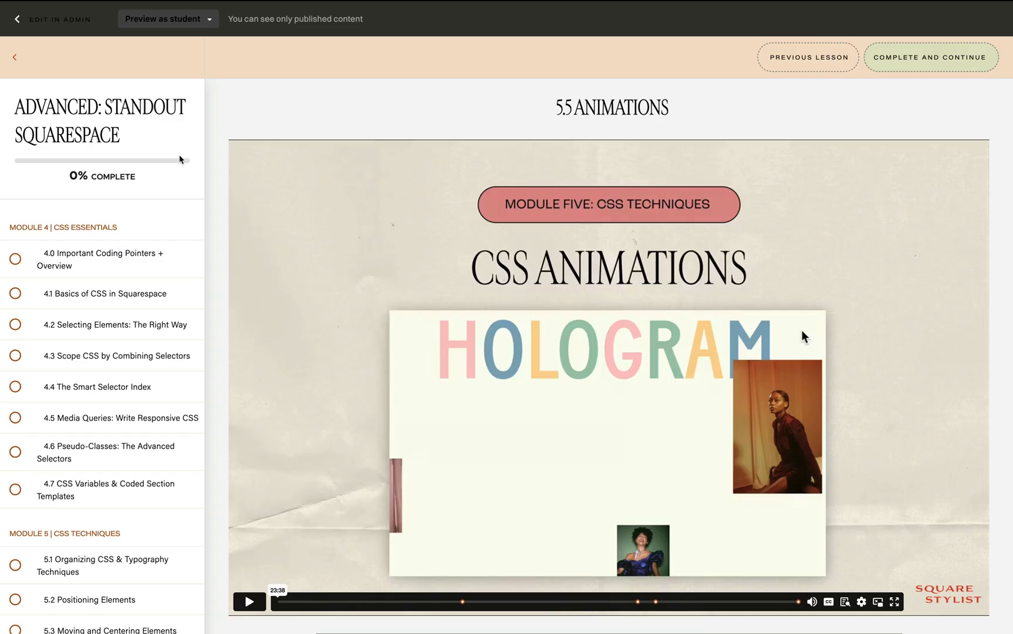
pyautogui.moveTo(548, 523)
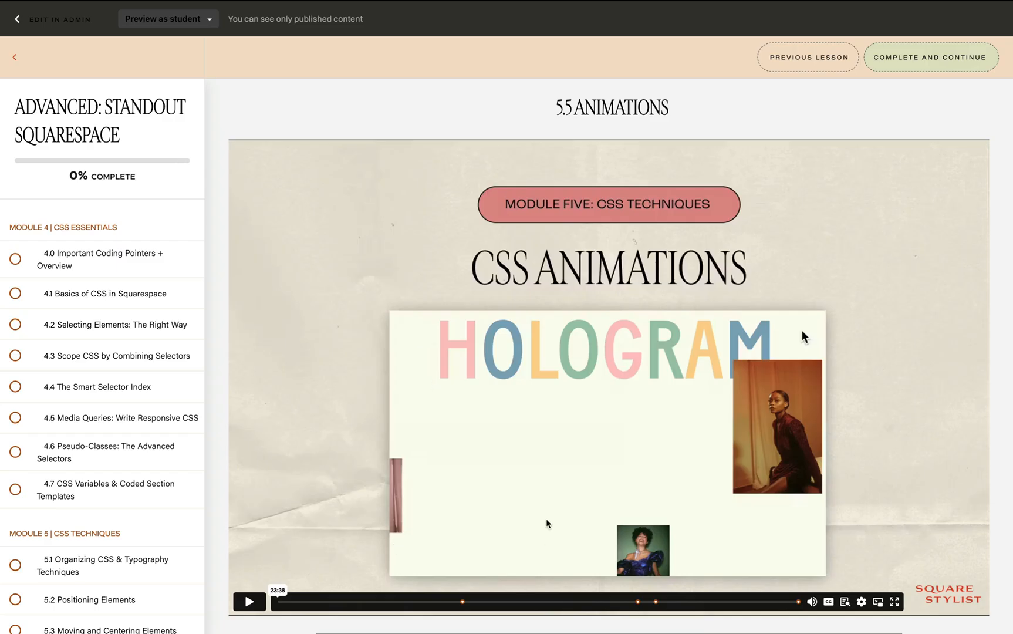
# Step: Jump the 5.5 Animations lesson video to the scroll-based animations chapter at 17:02 and play it
pyautogui.scroll(-3)
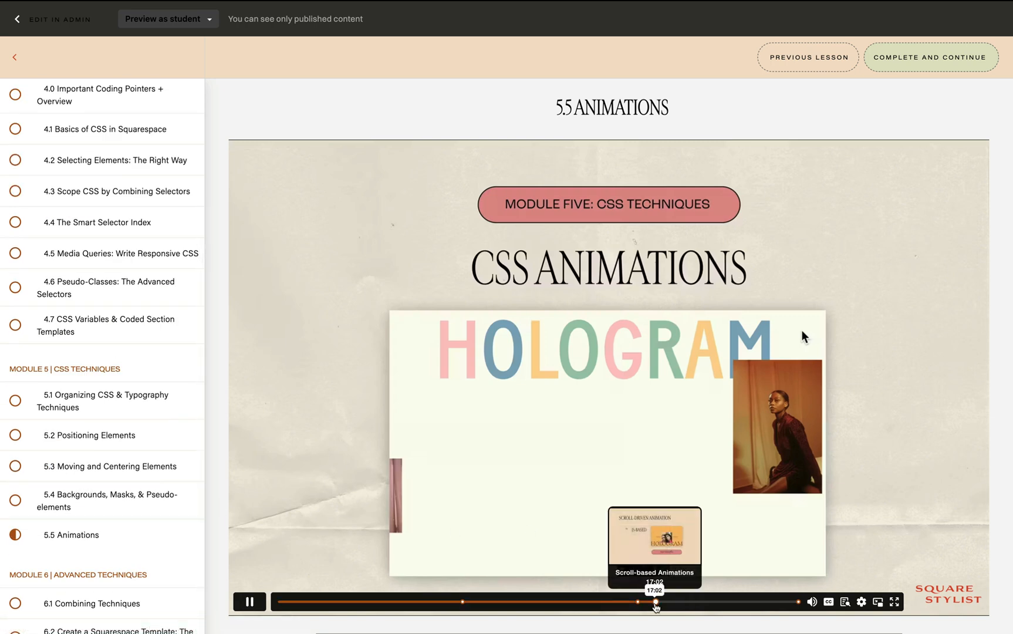
pyautogui.click(249, 602)
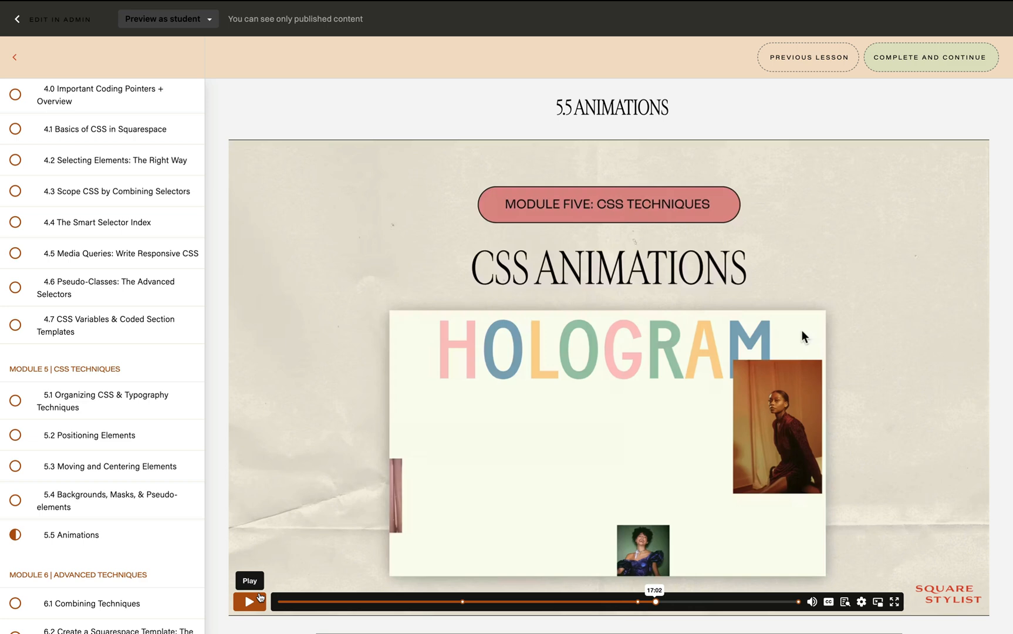
pyautogui.click(249, 601)
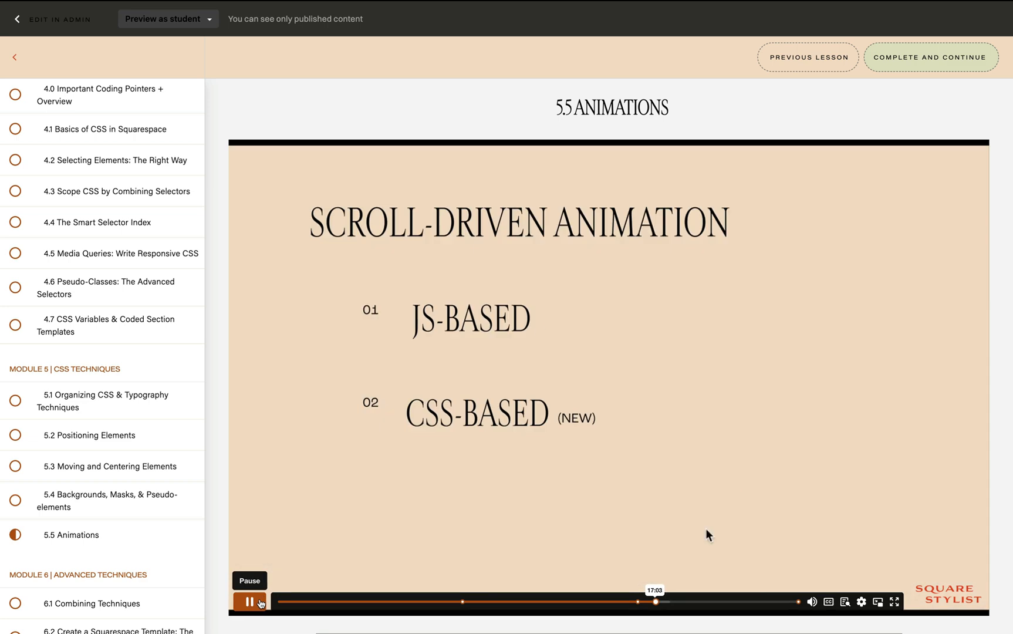